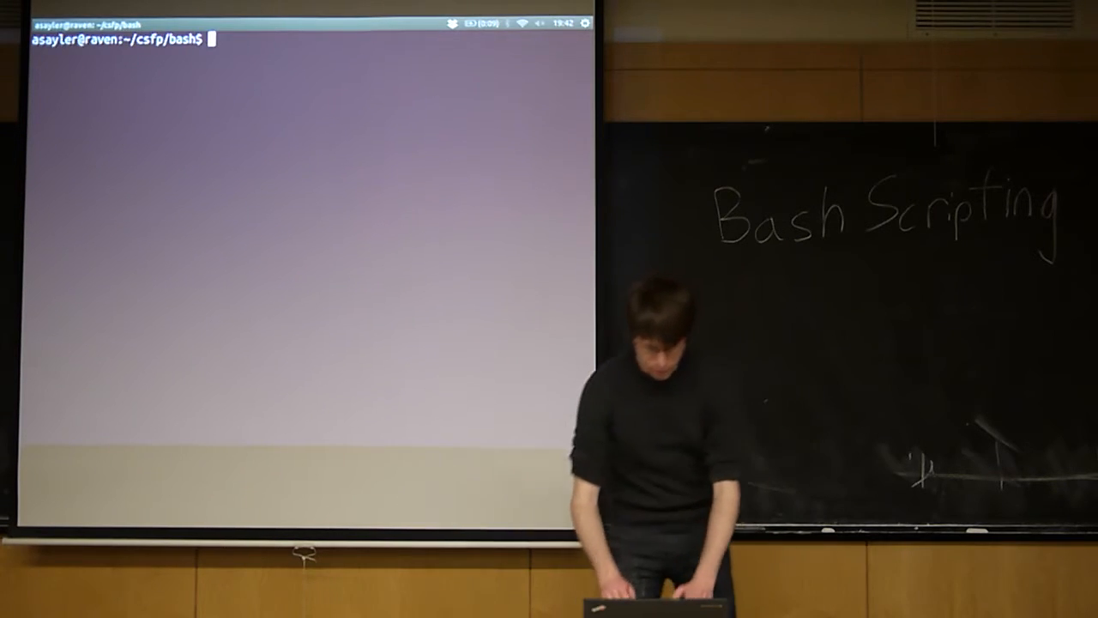
- List the files in ~/csfp/bash with ls
{"action": "type", "text": "ls"}
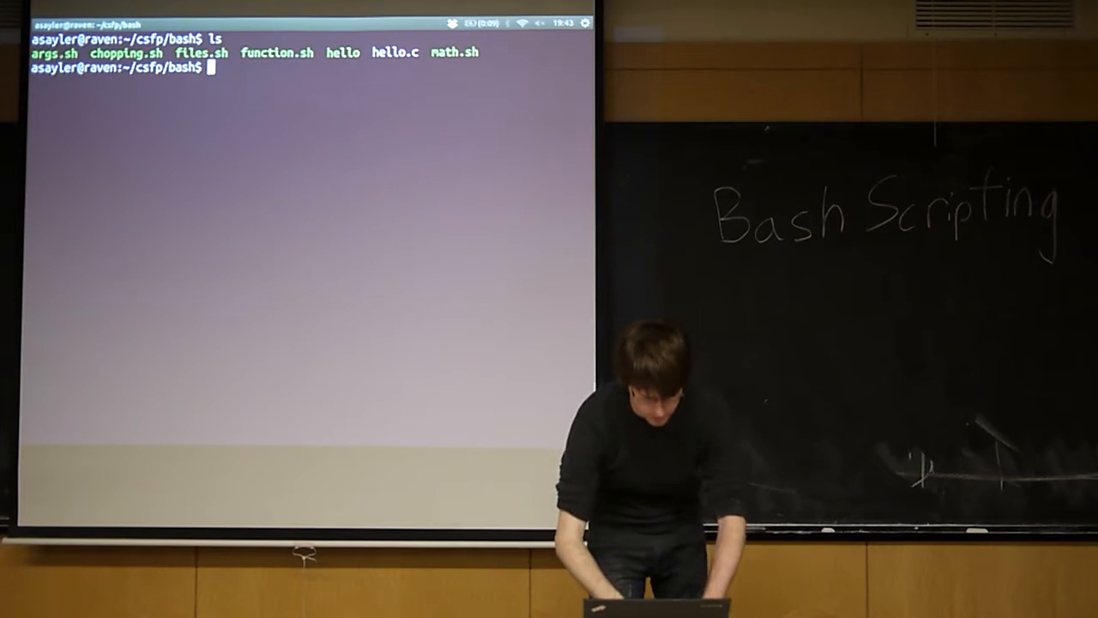
- Run gcc files.sh, see the unrecognized file format error, then list the folder again
{"action": "type", "text": "gcc"}
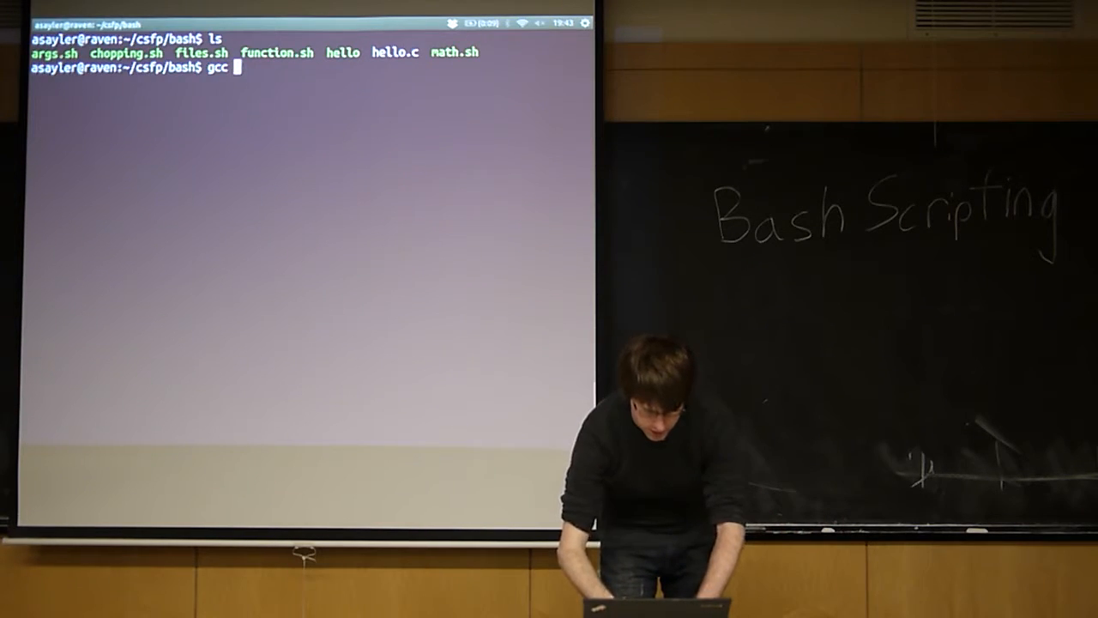
{"action": "type", "text": "files.sh"}
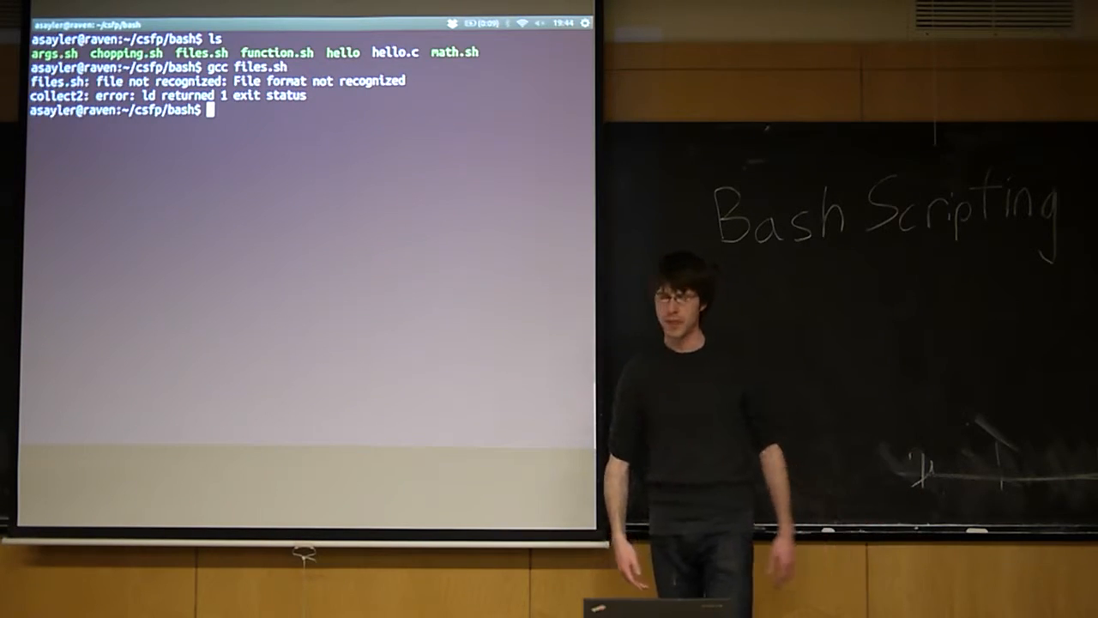
{"action": "type", "text": "ls"}
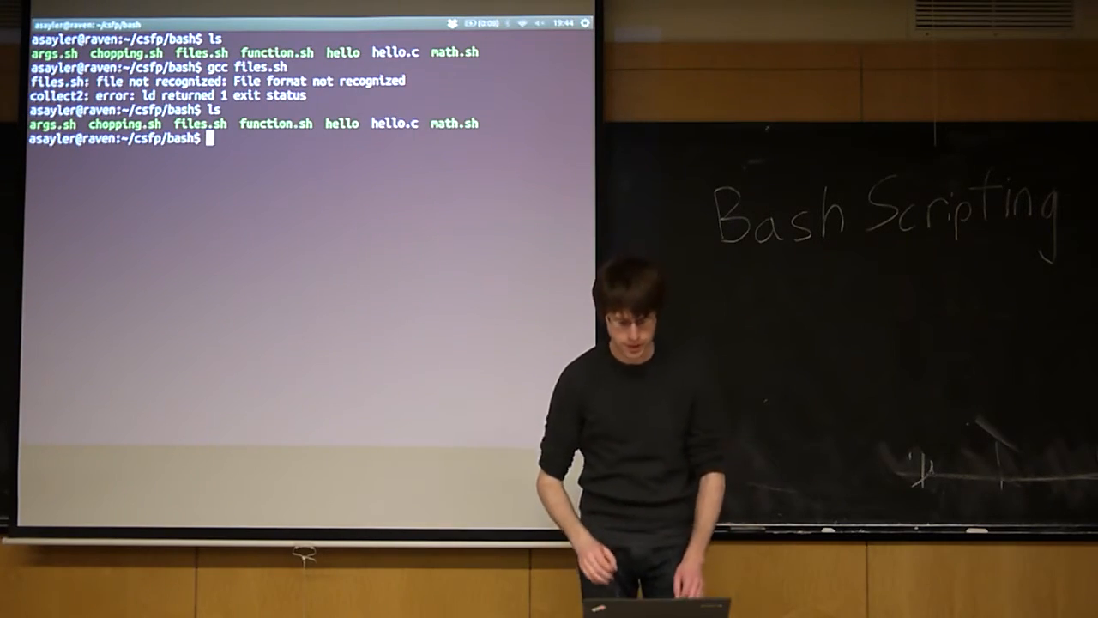
- View hello.c in emacs and compile it with gcc into the hello program
{"action": "type", "text": "emacs hello"}
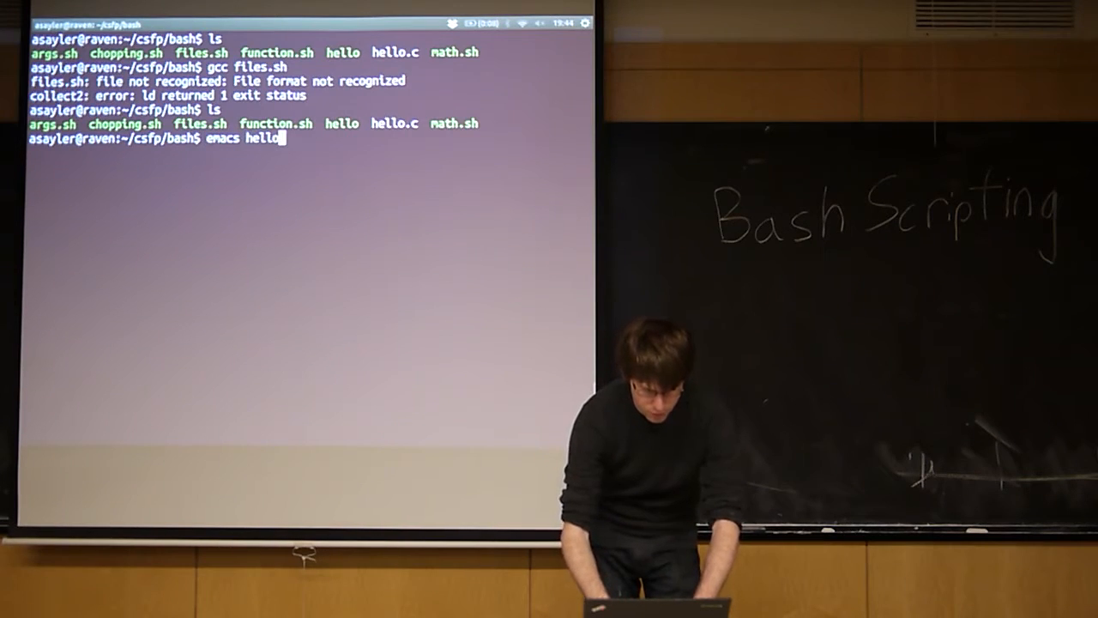
{"action": "key", "text": "Return"}
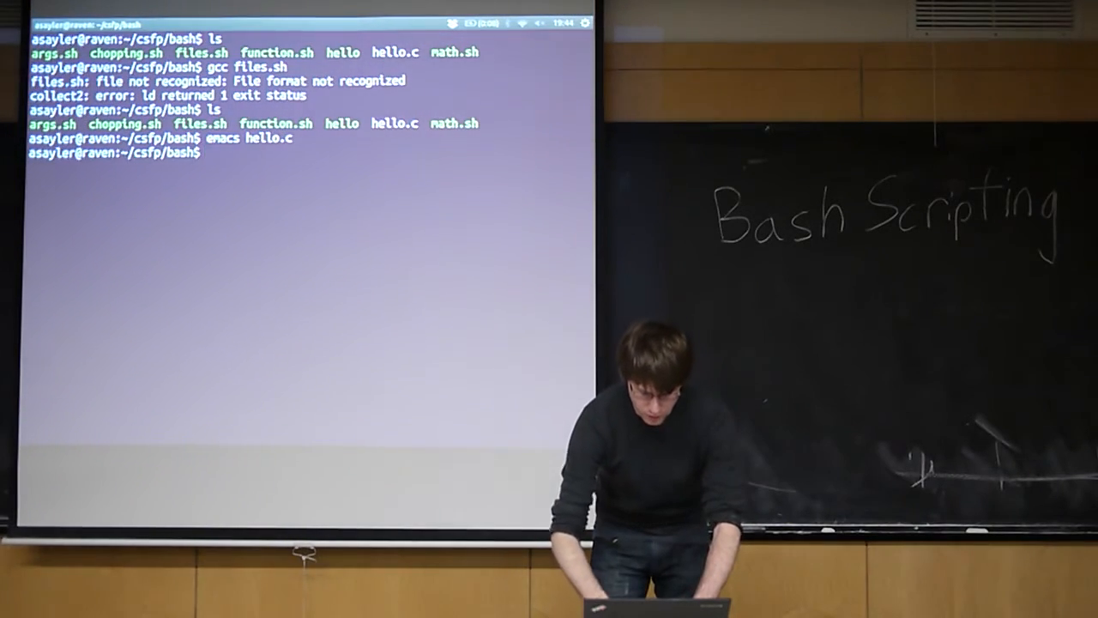
{"action": "type", "text": "gcc hello.c -o hello"}
{"action": "type", "text": "ls"}
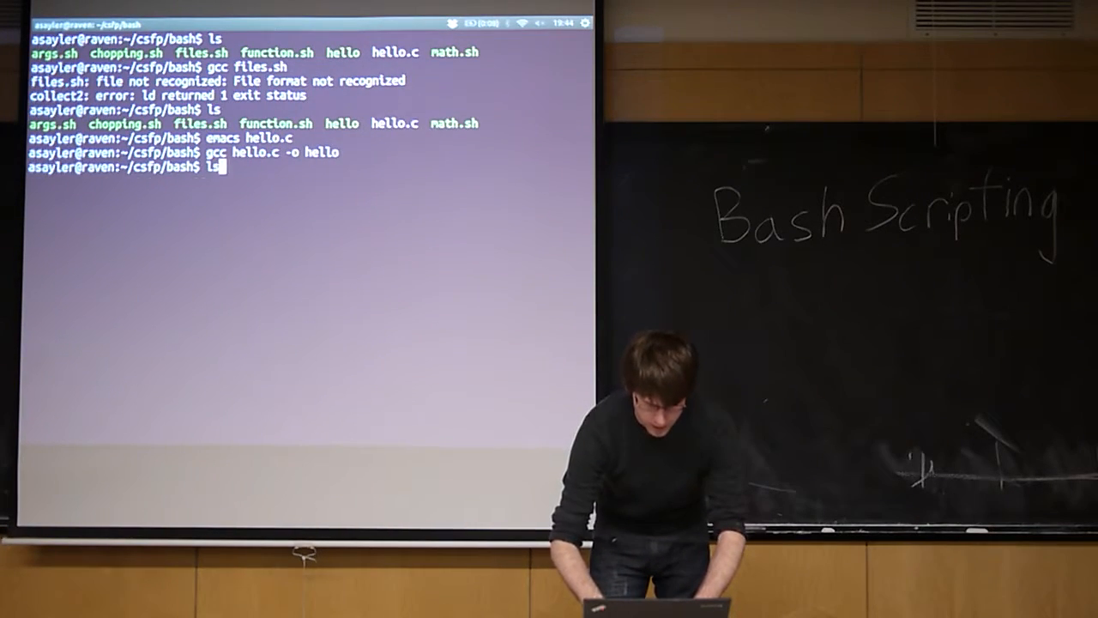
- Run ./hello, printing Hello stdout. and Hello stderr!
{"action": "type", "text": "./hello"}
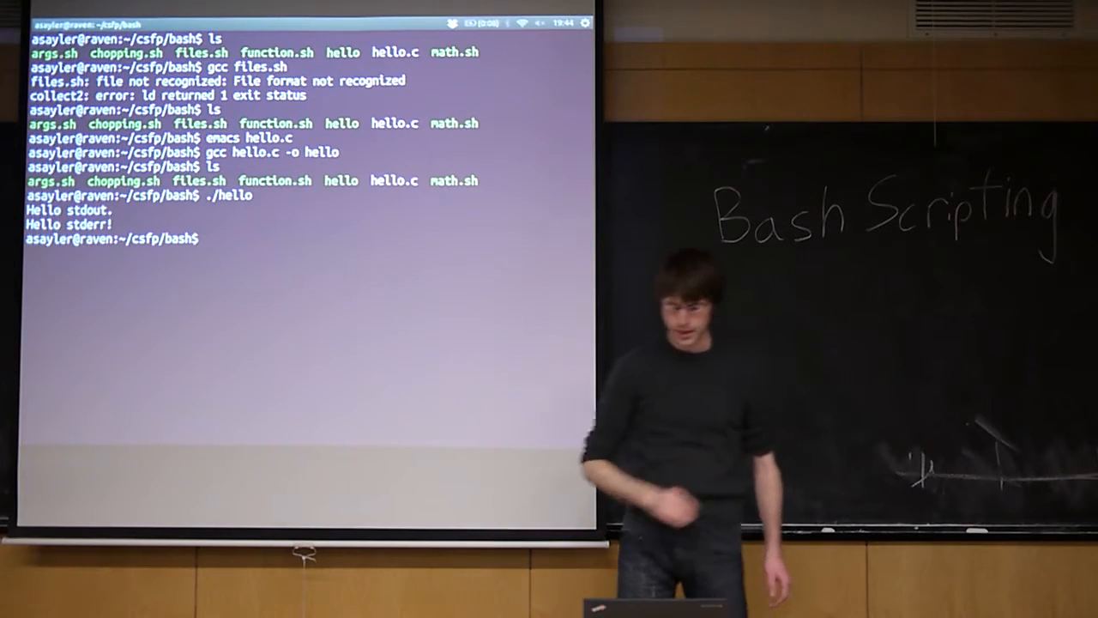
{"action": "type", "text": "./hello"}
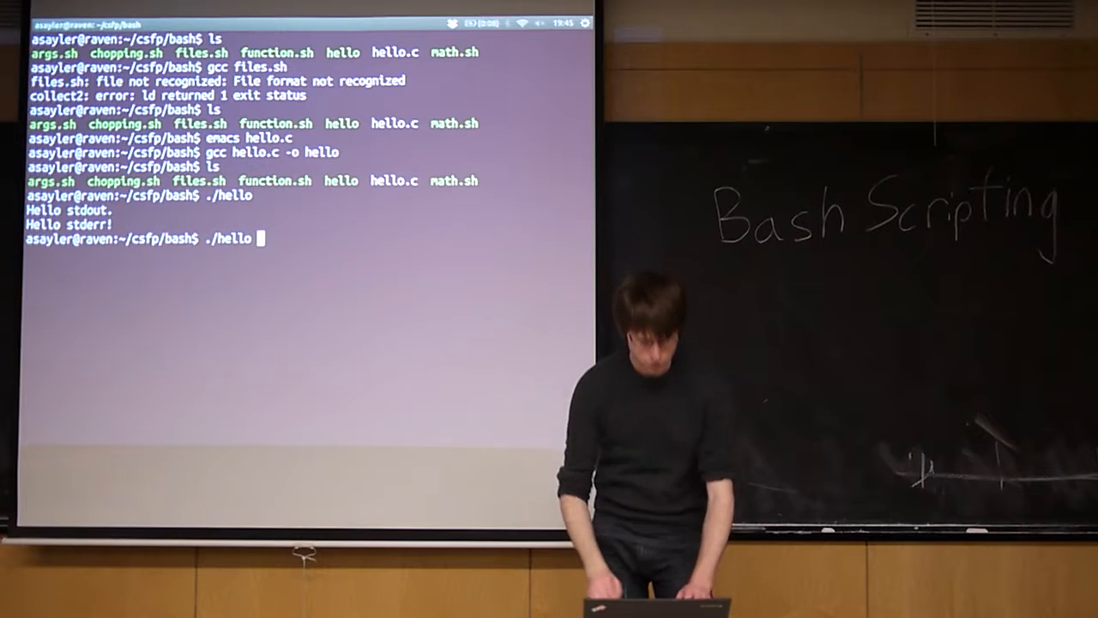
- Redirect ./hello into output.txt and cat the file to show Hello stdout
{"action": "type", "text": ">"}
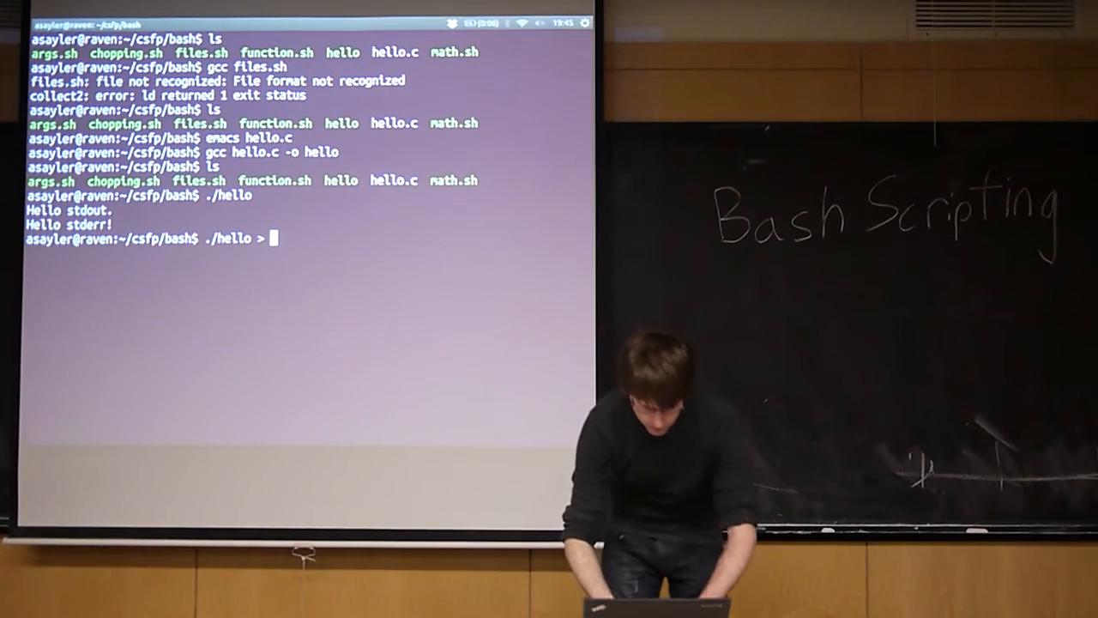
{"action": "type", "text": "output."}
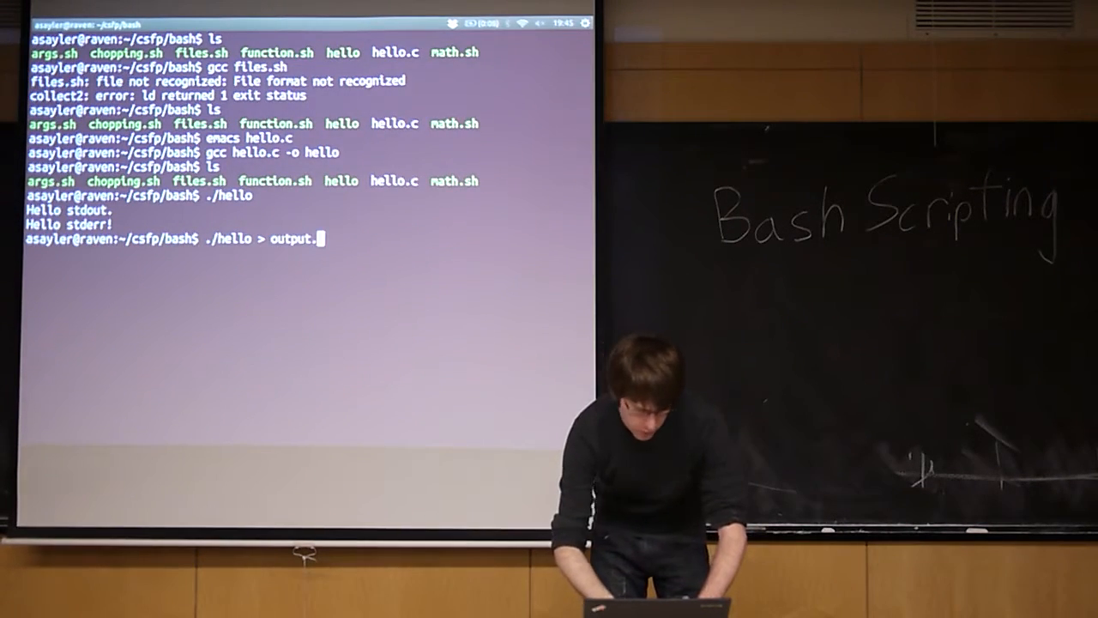
{"action": "type", "text": "txt"}
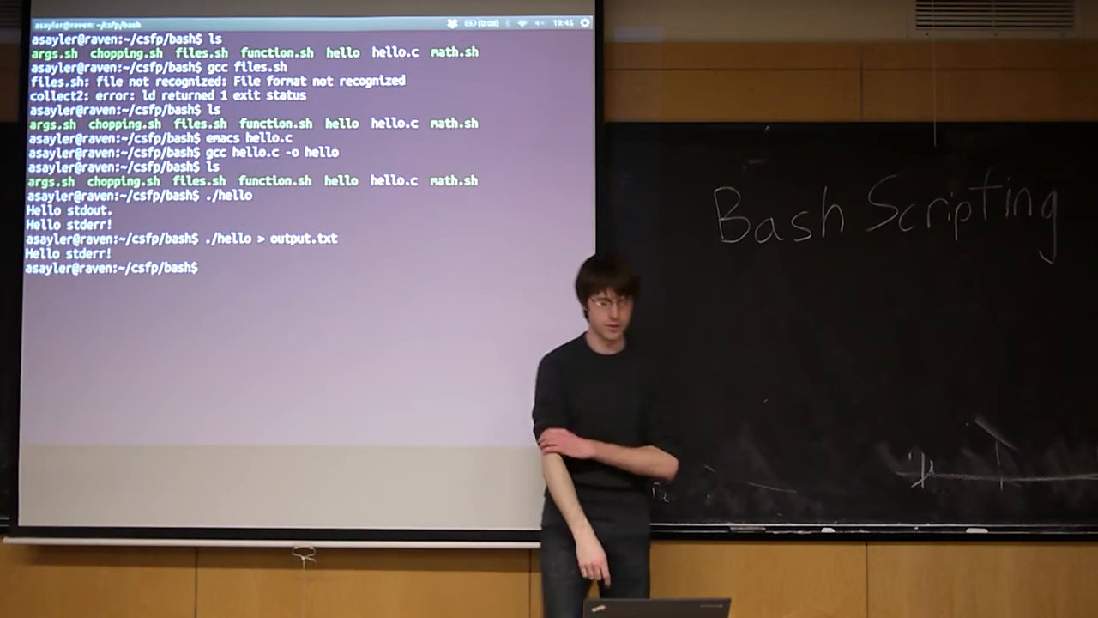
{"action": "type", "text": "cat output.txt"}
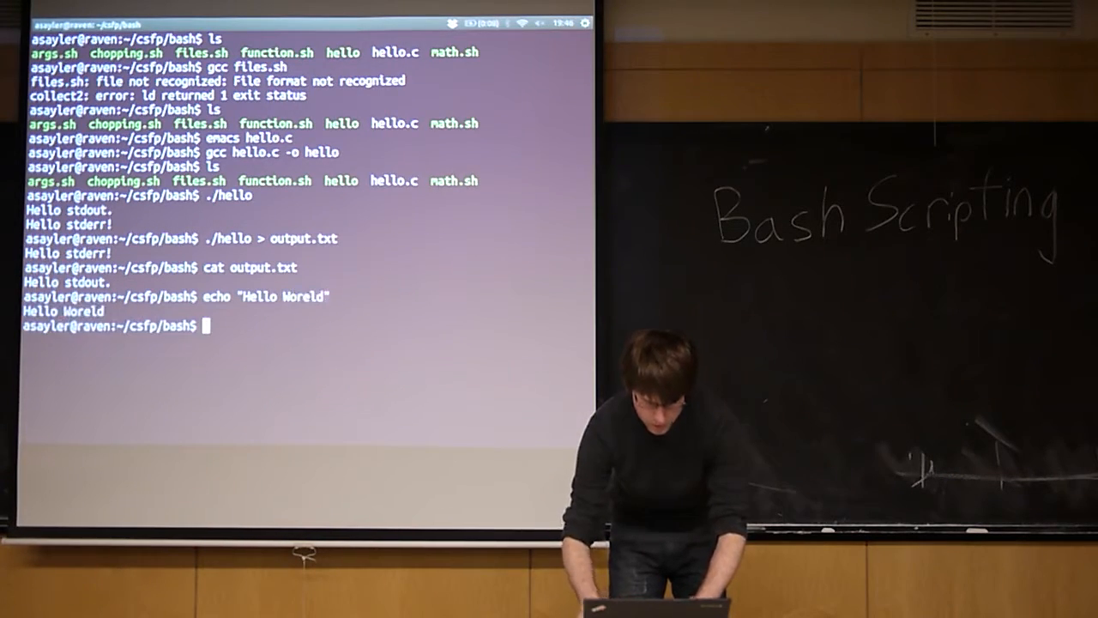
- Overwrite and append "Hello World" into output.txt with > and >>, checking the result with cat
{"action": "type", "text": "echo \"Hello World\""}
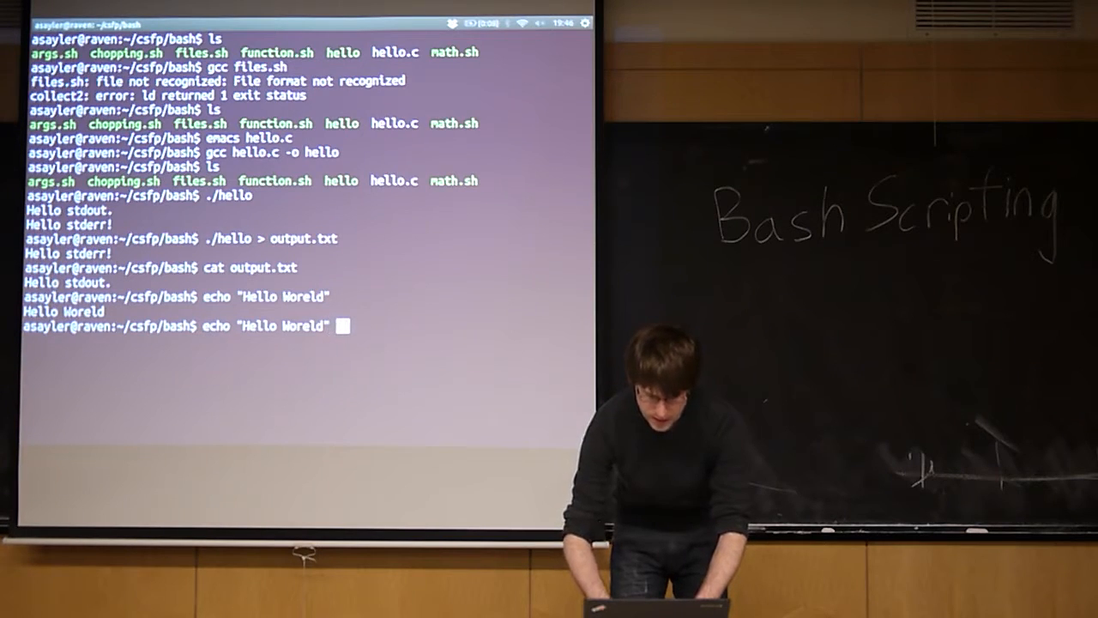
{"action": "type", "text": ">>output.txt"}
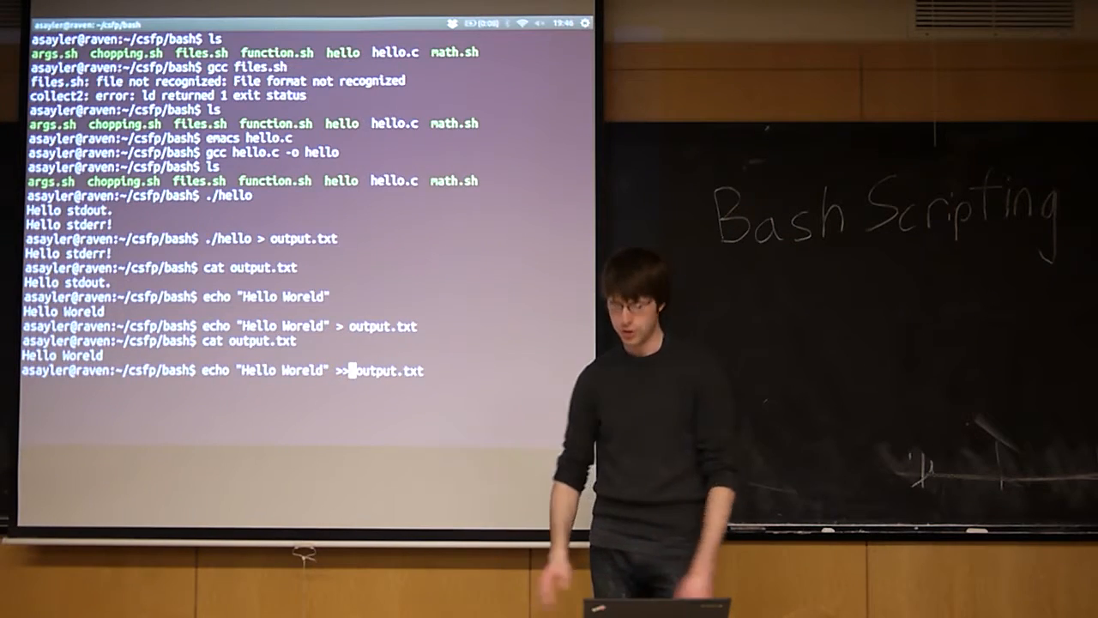
{"action": "type", "text": "cat output.txt"}
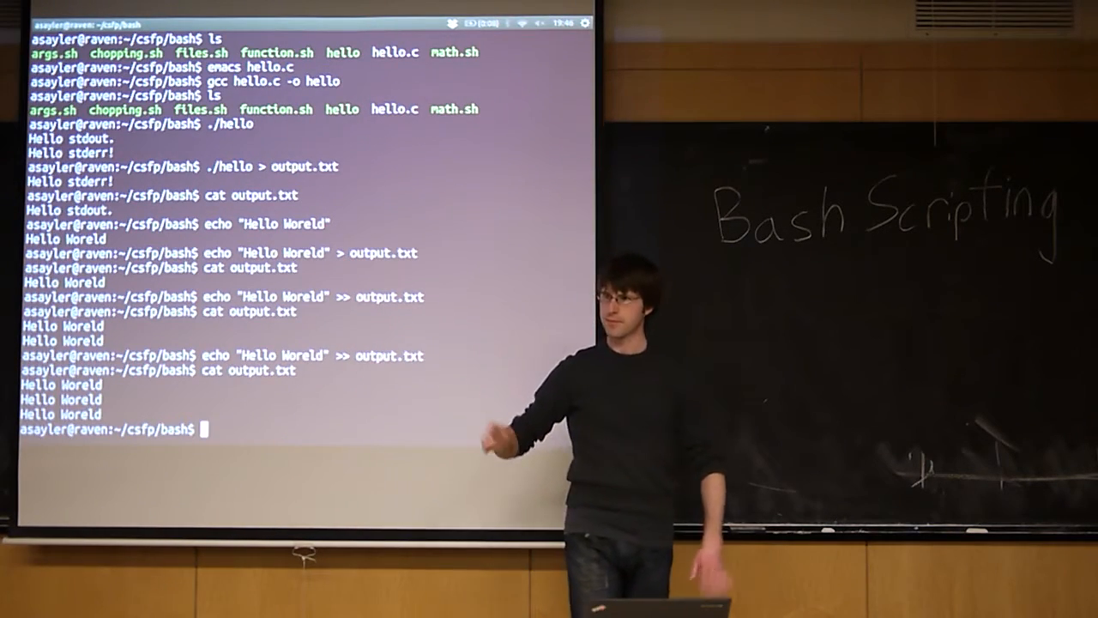
{"action": "type", "text": "cat output.txt"}
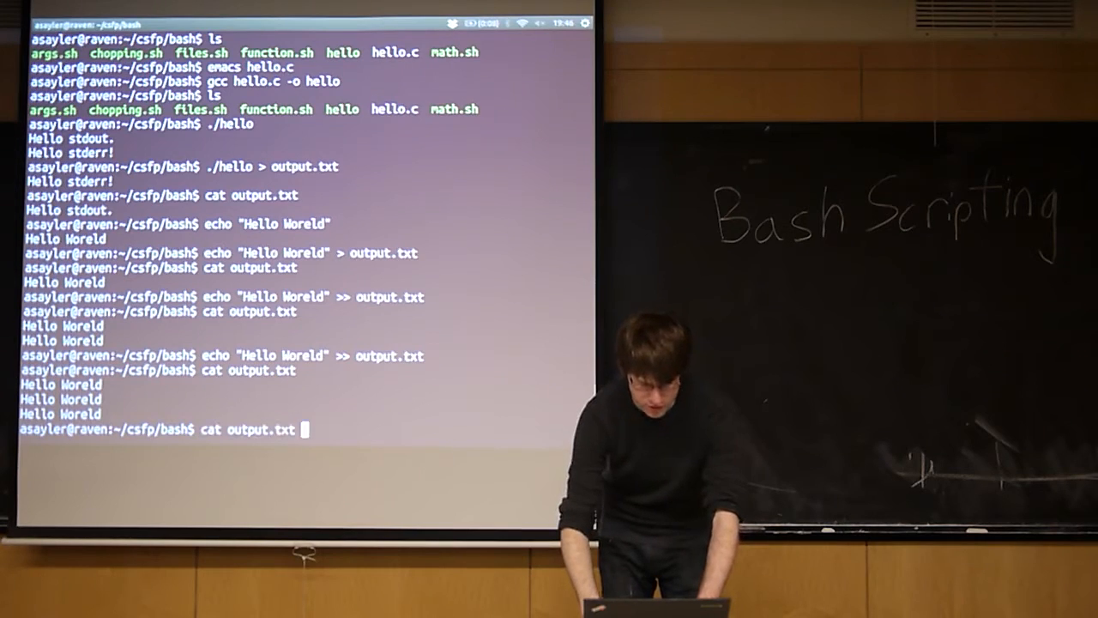
{"action": "type", "text": "echo \"Hello World\" > output.txt"}
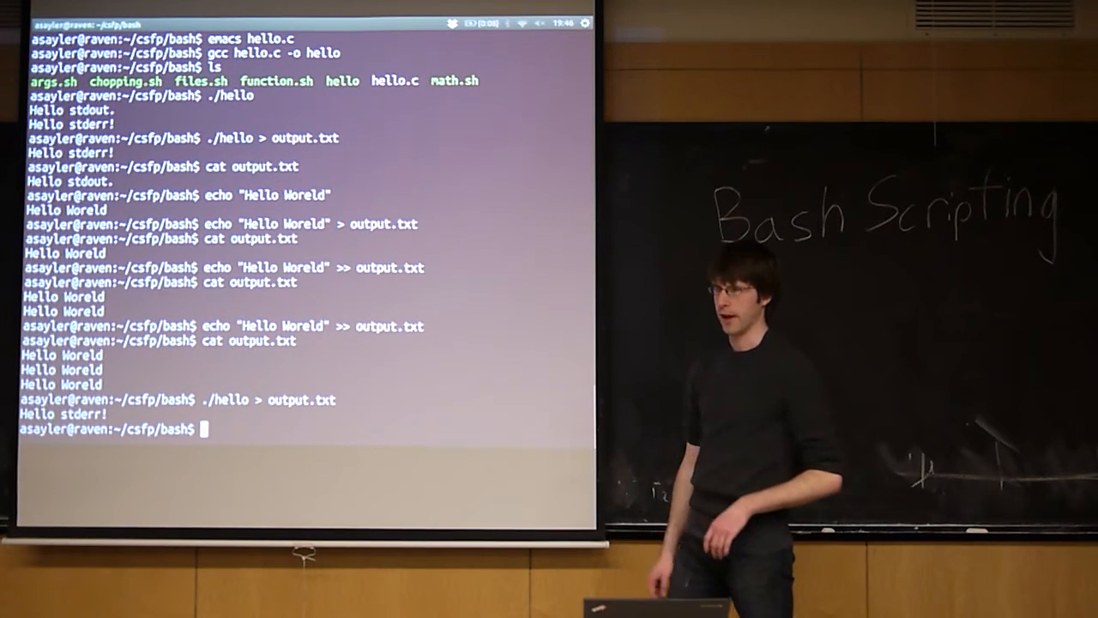
- Rerun ./hello with >, $1> and 2> redirection variants into output.txt
{"action": "type", "text": "./hello > output.txt"}
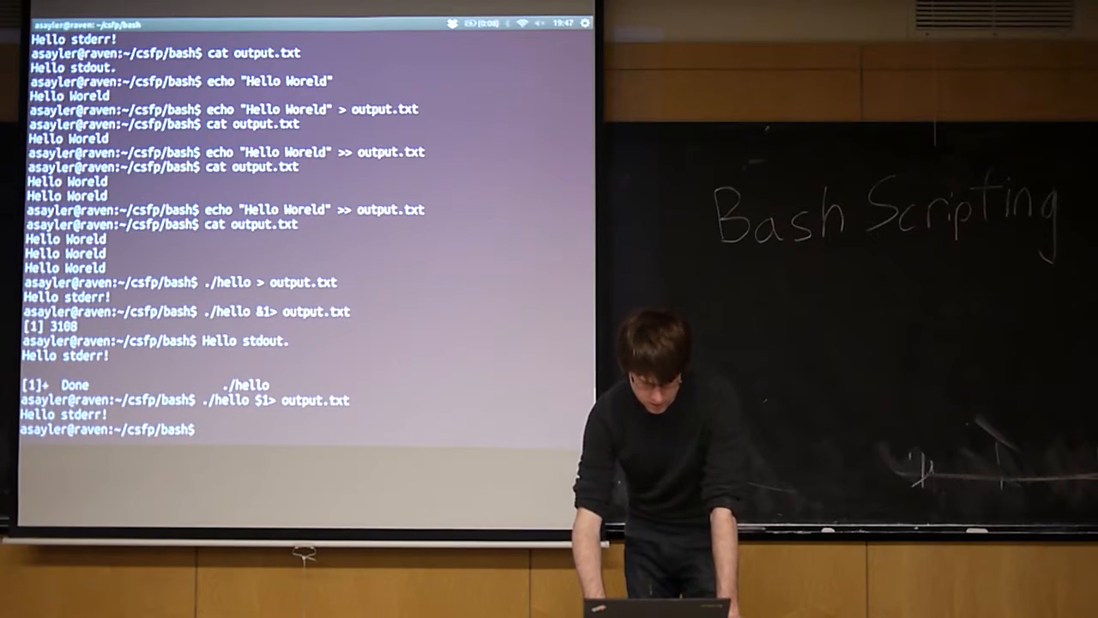
{"action": "type", "text": "./hello $1> output.txt"}
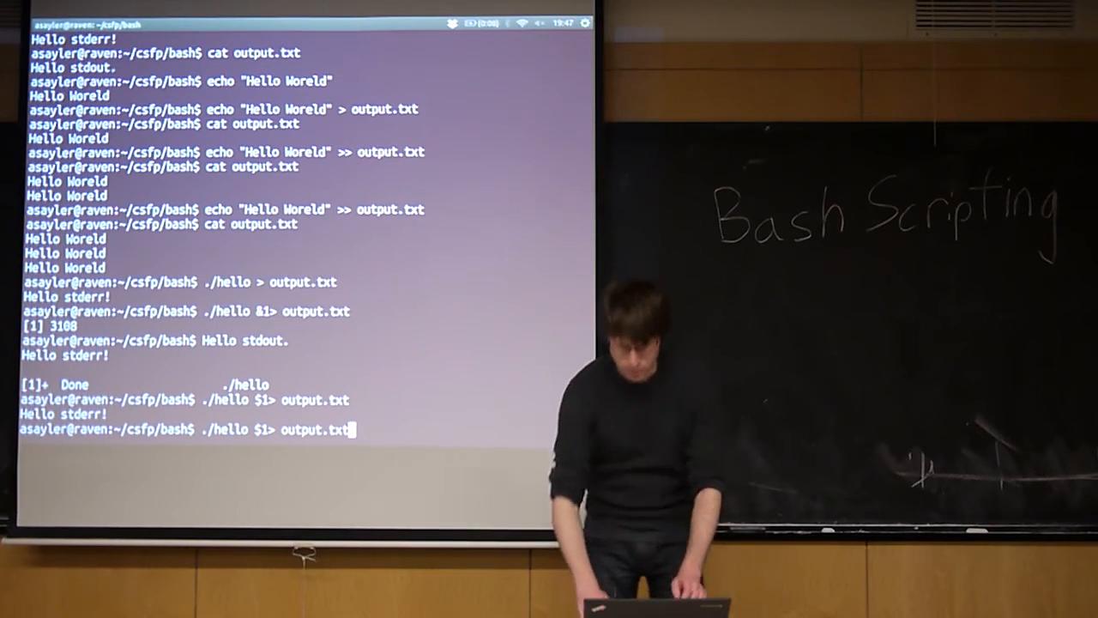
{"action": "type", "text": "2"}
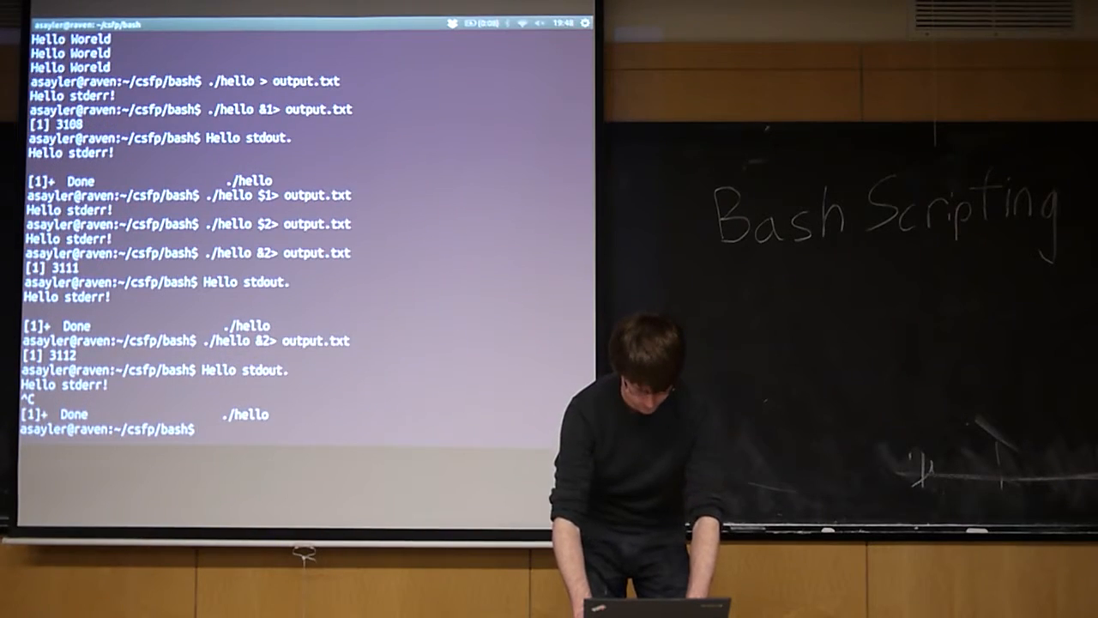
- View the bash manual page with man bash and scroll through it
{"action": "type", "text": "man"}
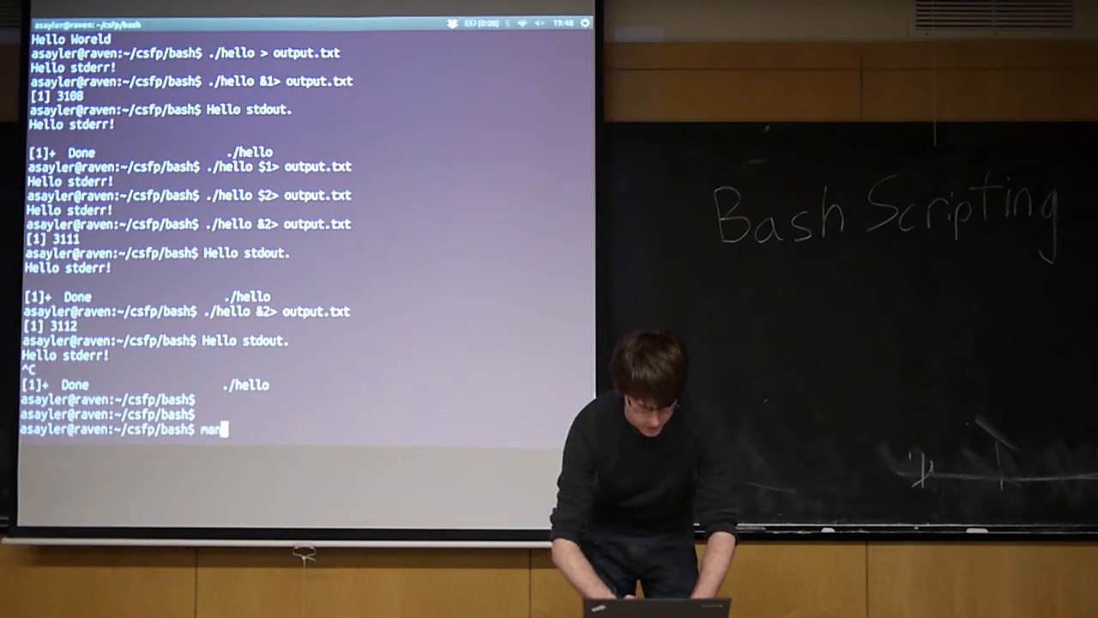
{"action": "key", "text": "Return"}
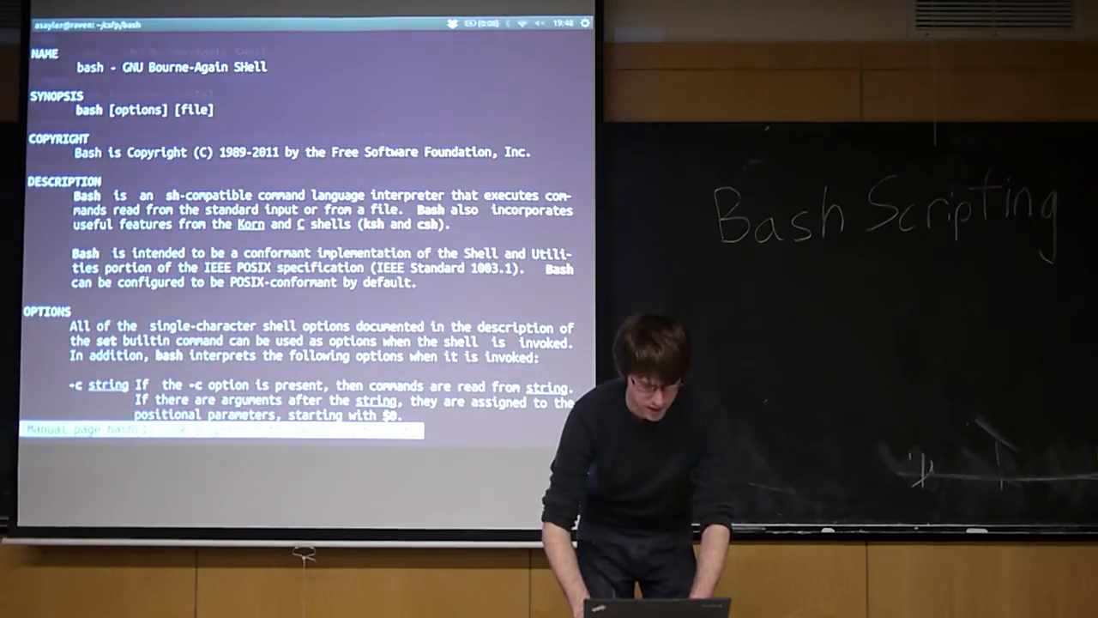
{"action": "scroll", "scroll_direction": "down", "scroll_amount": 3}
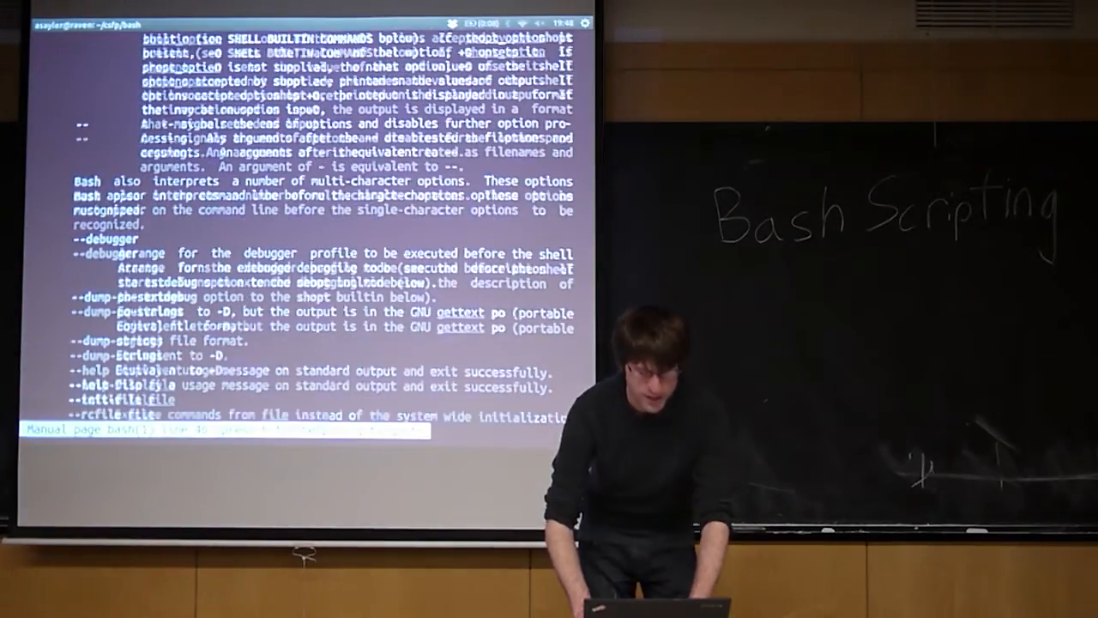
{"action": "scroll", "scroll_direction": "down", "scroll_amount": 3}
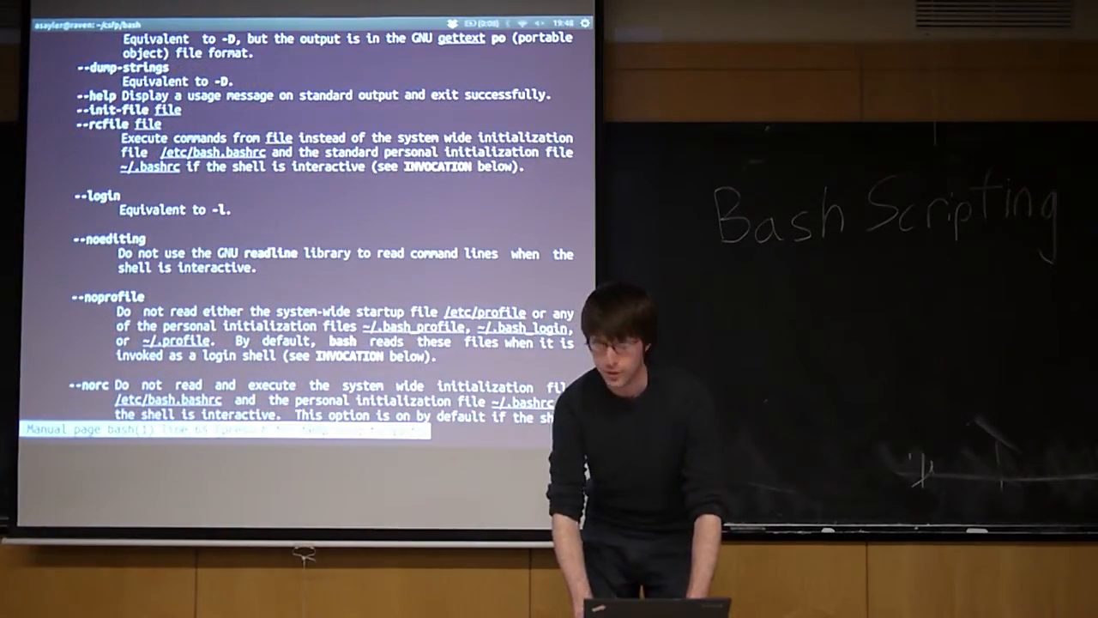
{"action": "scroll", "scroll_direction": "down", "scroll_amount": 3}
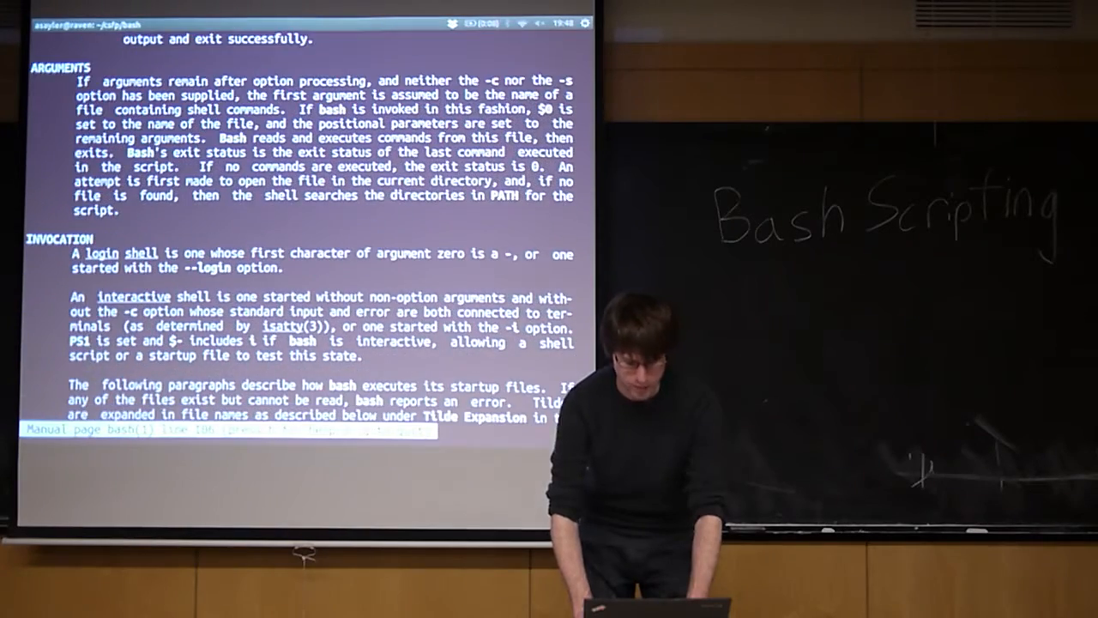
{"action": "scroll", "scroll_direction": "down", "scroll_amount": 3}
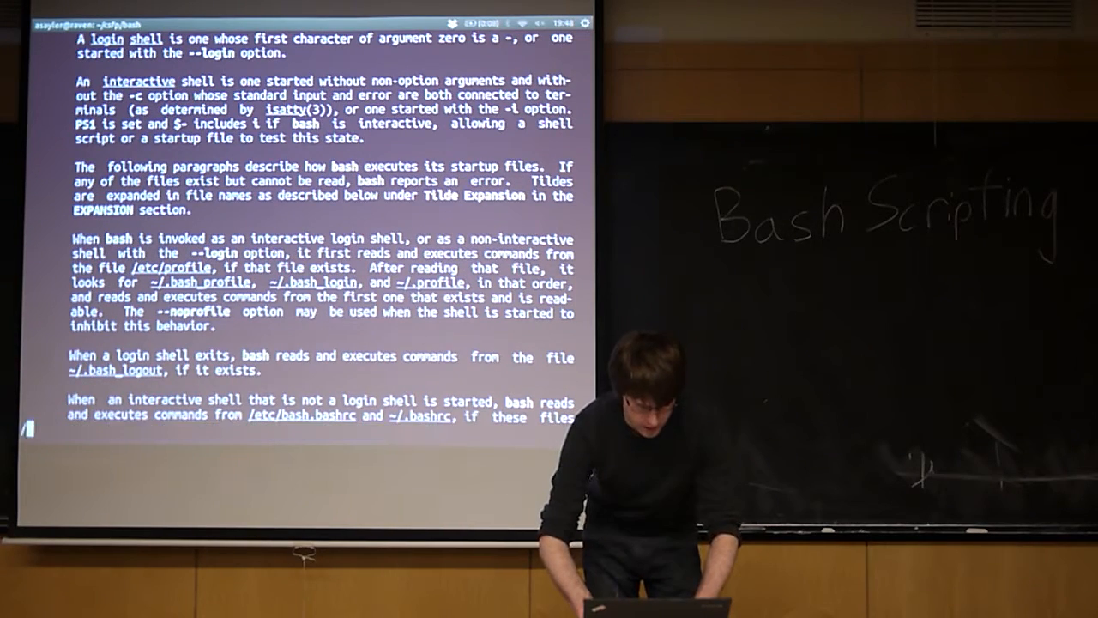
- Search the manual page for /stdou and scroll through the matches
{"action": "type", "text": "/stdou"}
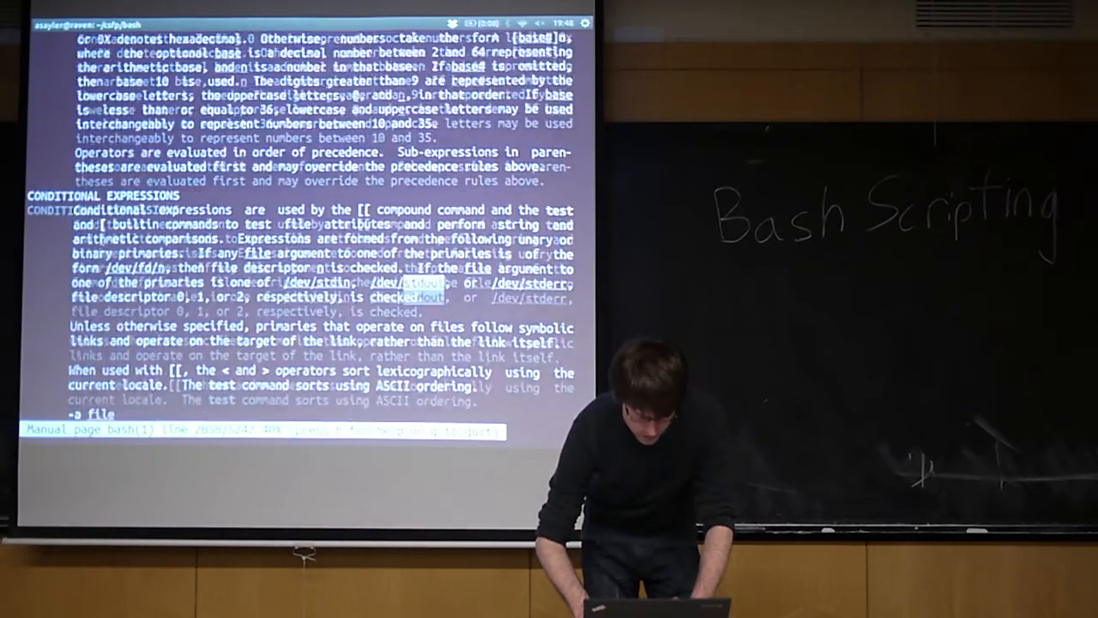
{"action": "scroll", "scroll_direction": "down", "scroll_amount": 3}
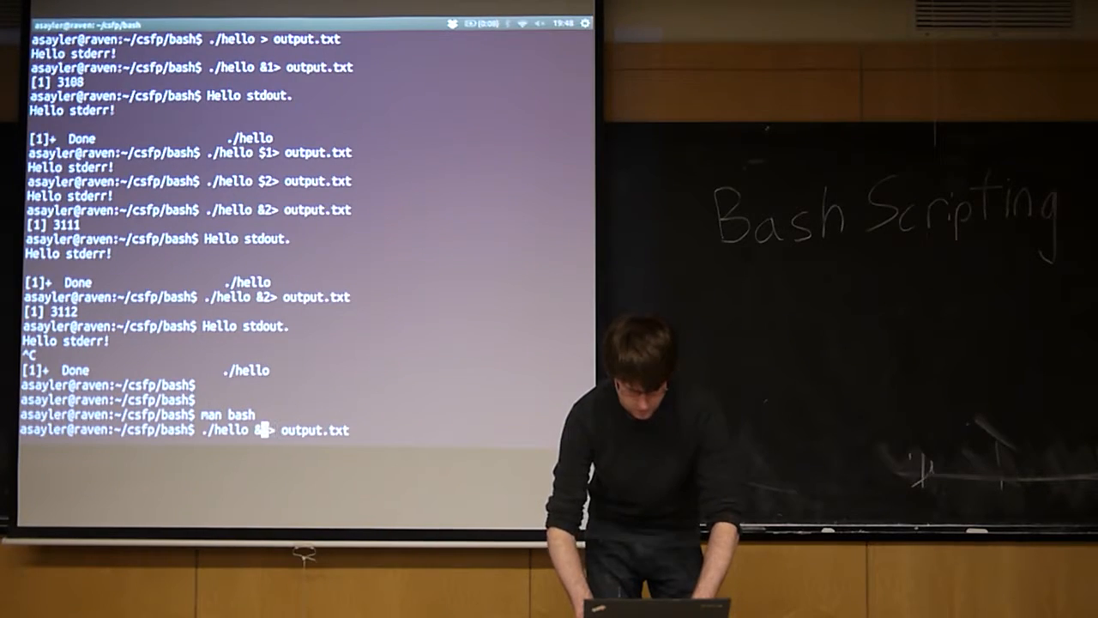
- Append Hello Woreld to output.txt, then run ./hello with &2> and 2> redirections to output.txt
{"action": "type", "text": "echo \"Hello Woreld\" >> output.txt"}
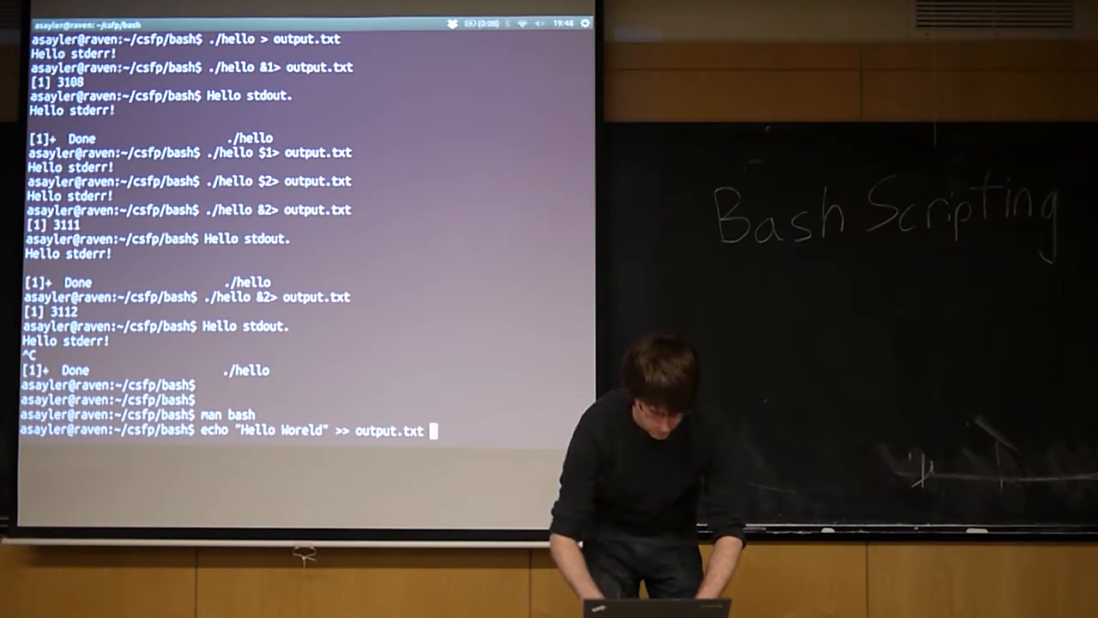
{"action": "type", "text": "gcc files.sh"}
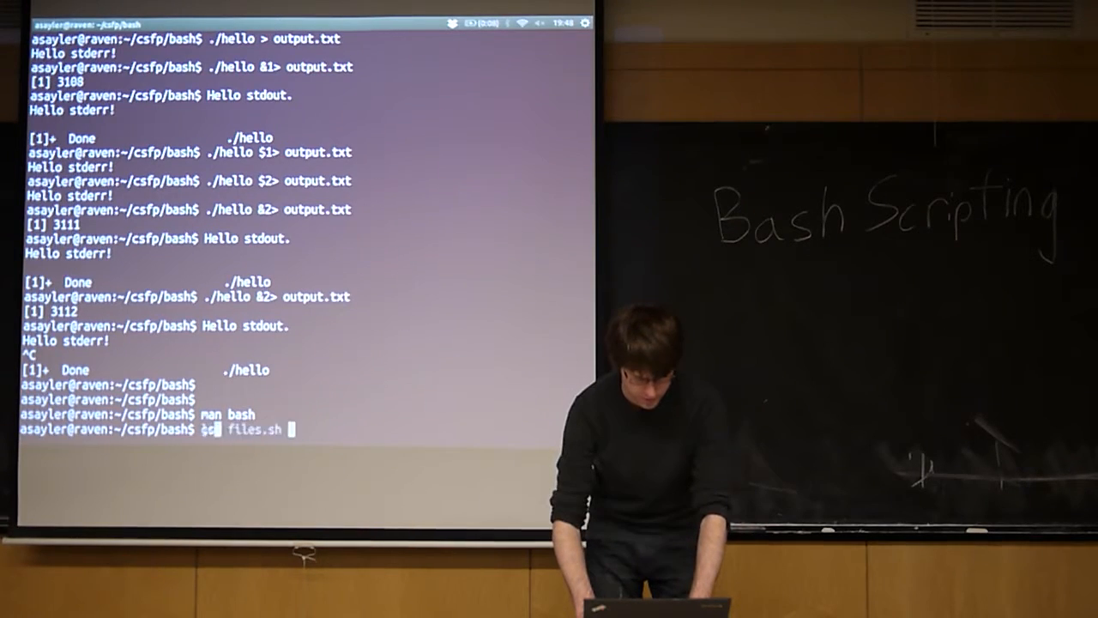
{"action": "type", "text": "./hello &2> output.txt"}
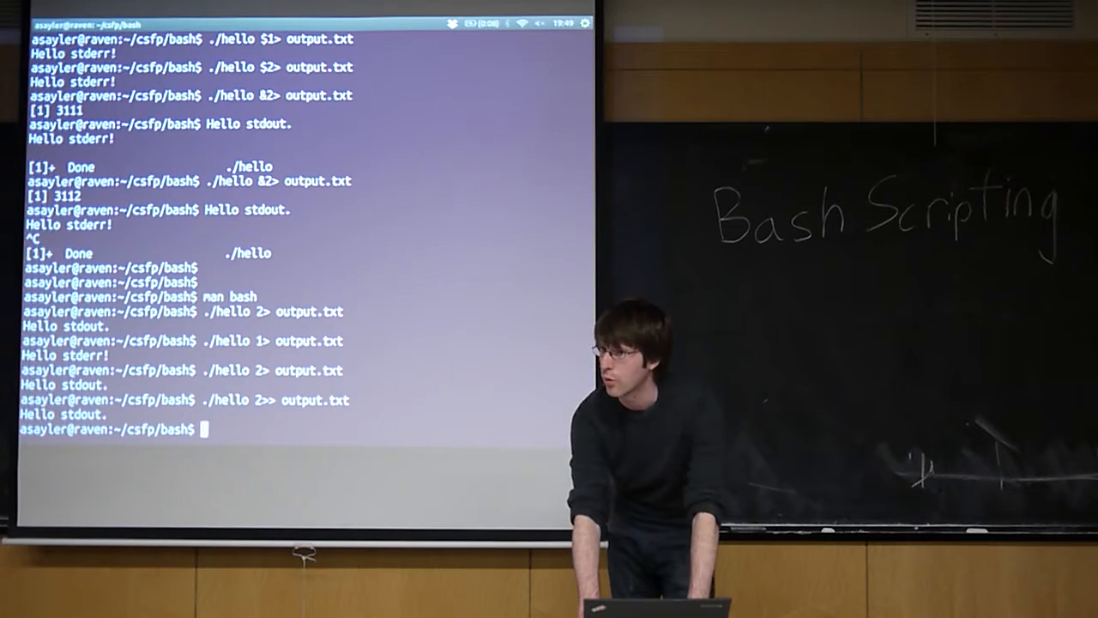
{"action": "type", "text": "./hello 2> output.txt"}
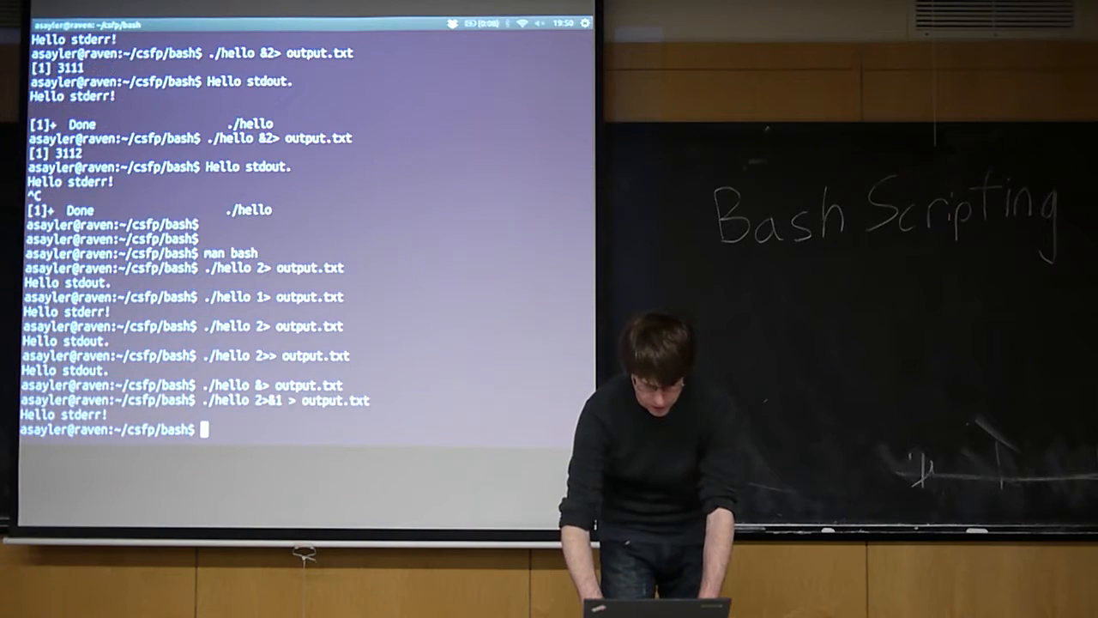
- Run ./hello 2>&1 > output.txt, then pipe hello's output into less
{"action": "type", "text": "./hello 2>&1 > output.txt"}
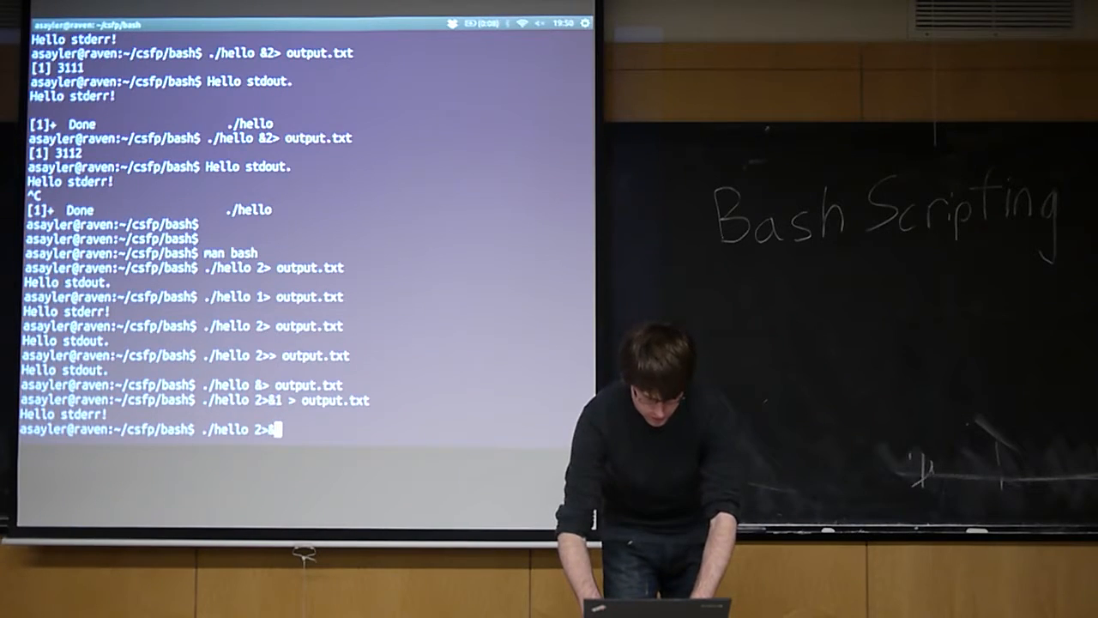
{"action": "type", "text": "&2"}
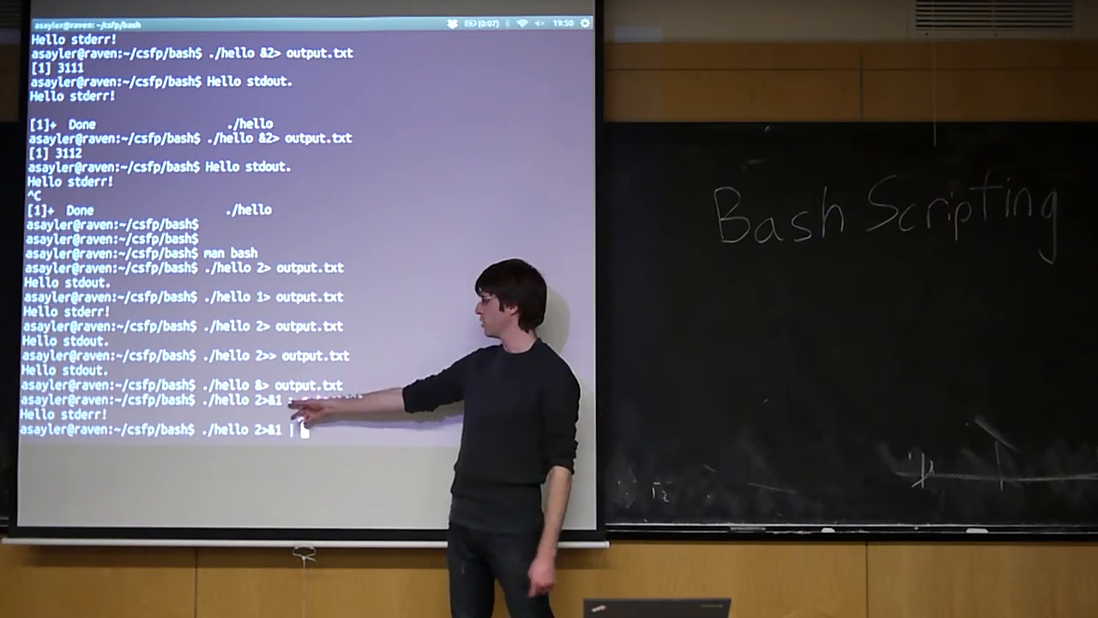
{"action": "type", "text": "> output.txt"}
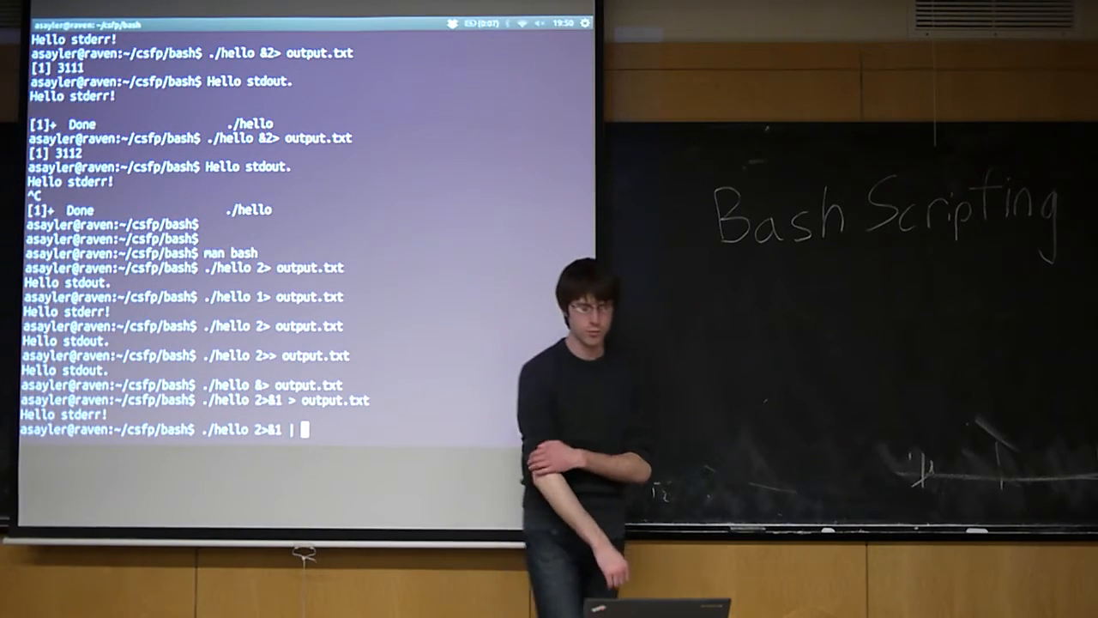
{"action": "type", "text": "less"}
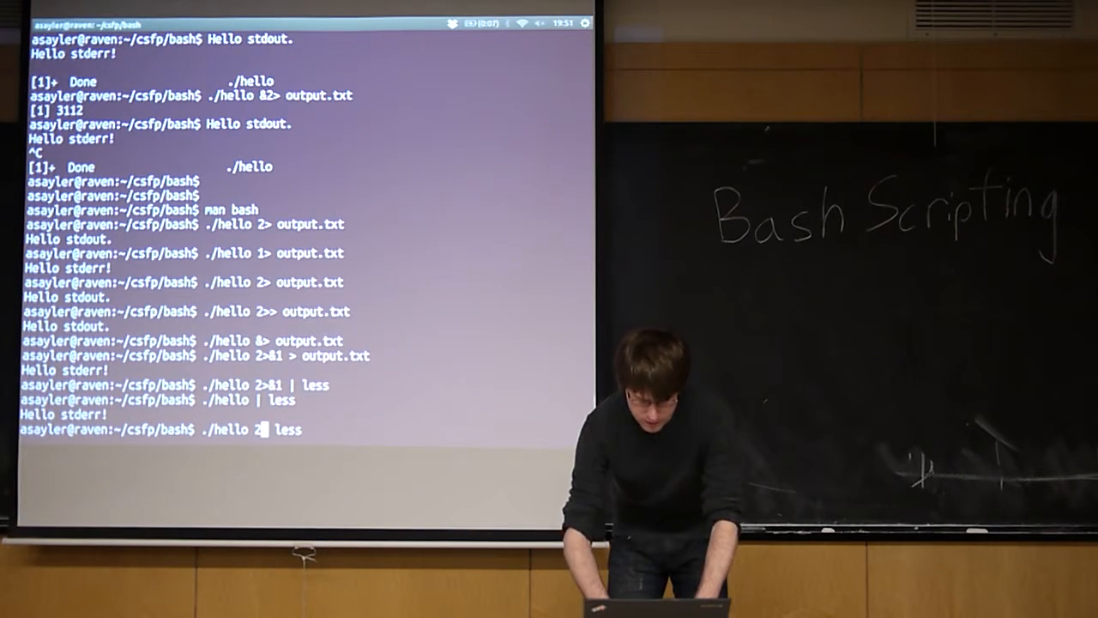
- Edit the recalled command to ./hello 1>&2 | less, then to 1>&2 2>&1 | less, and run both
{"action": "key", "text": "BackSpace"}
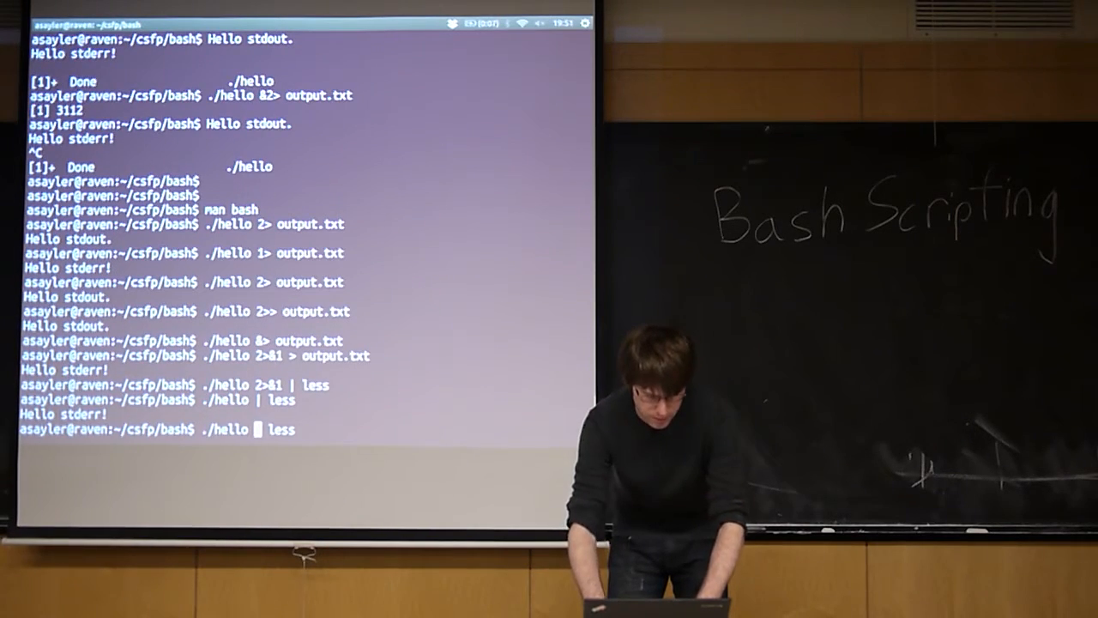
{"action": "type", "text": "1"}
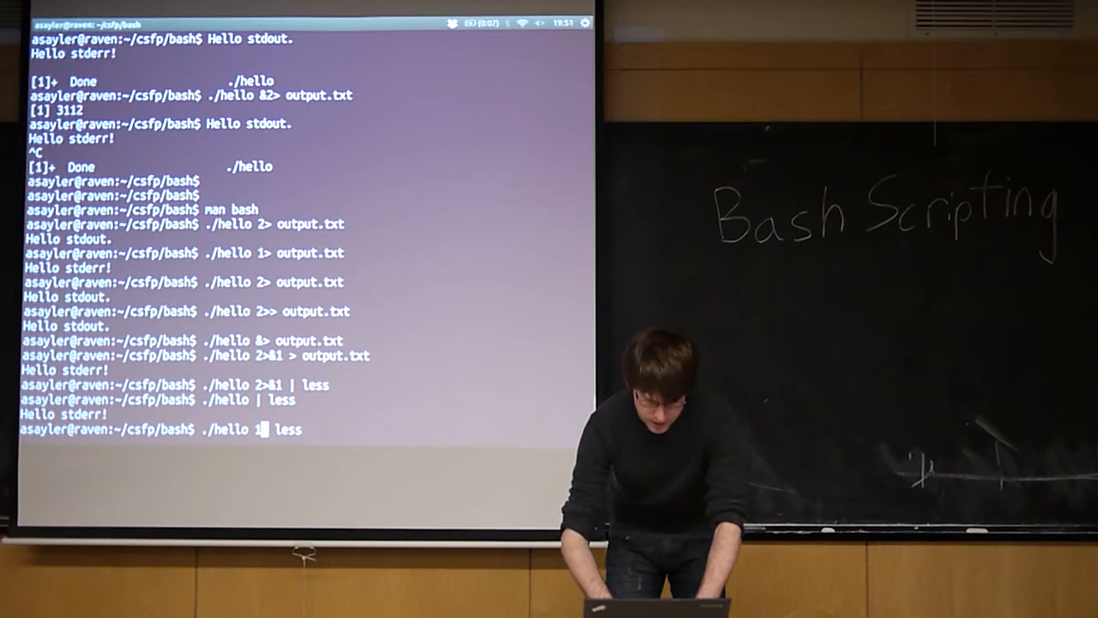
{"action": "type", "text": ">"}
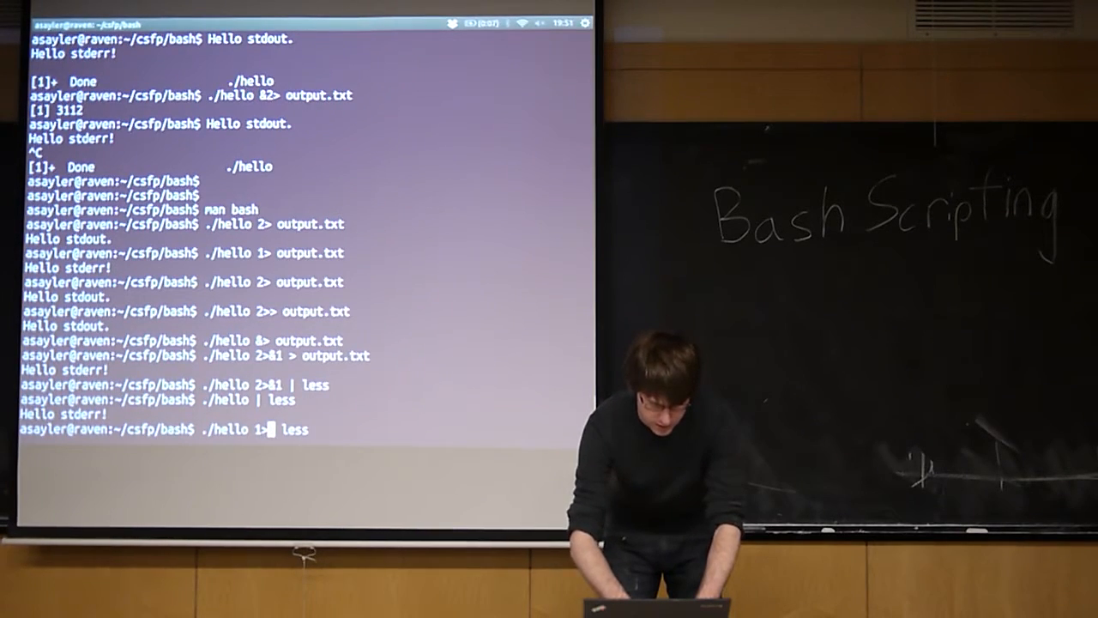
{"action": "type", "text": "&2"}
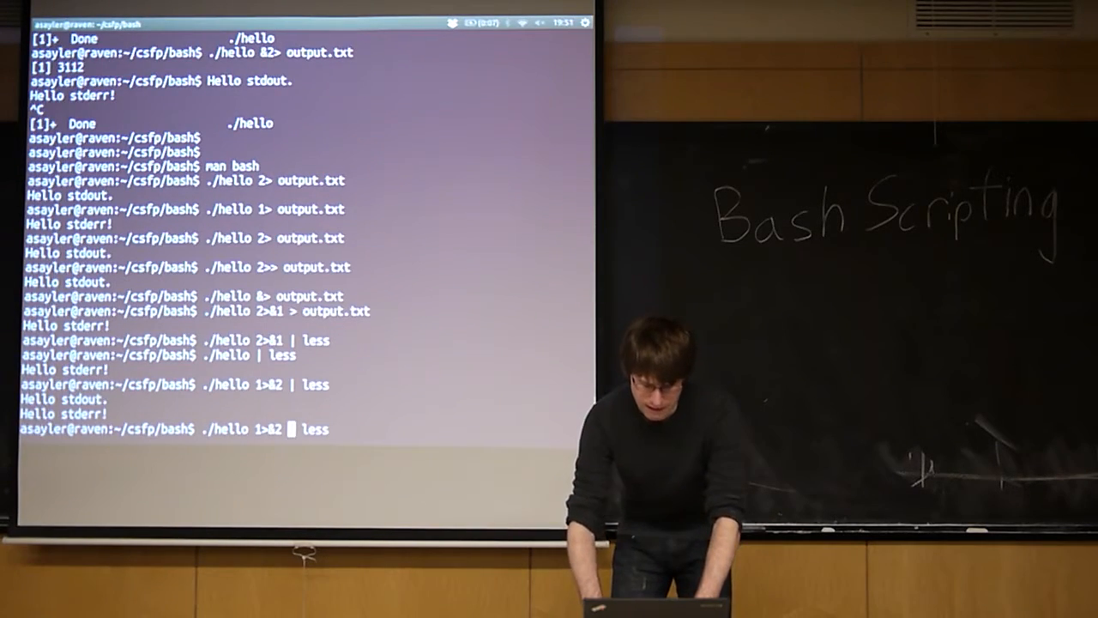
{"action": "type", "text": "2>"}
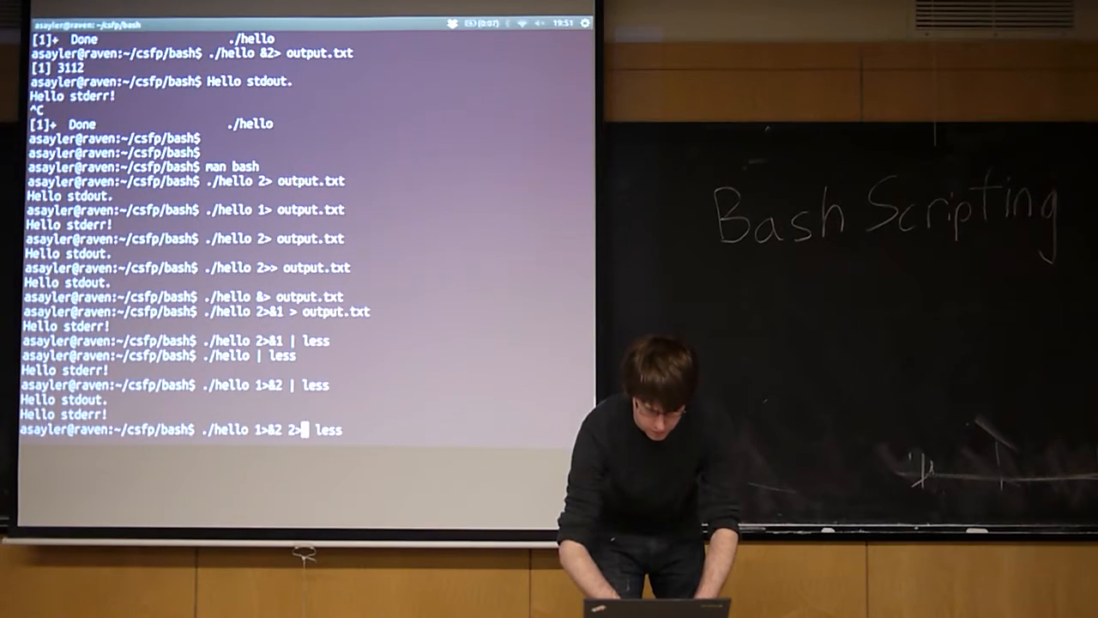
{"action": "type", "text": "&1 |"}
{"action": "type", "text": "./hello | grep"}
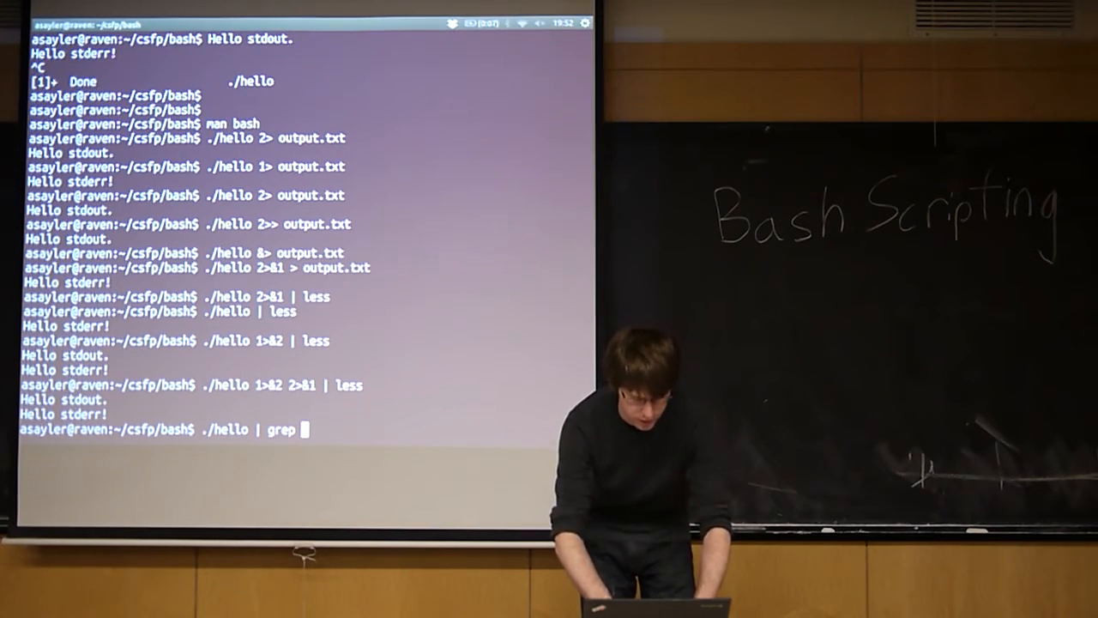
- Pipe ./hello 2>&1 into grep for stdout, then stderr, then Hello
{"action": "type", "text": "stdp"}
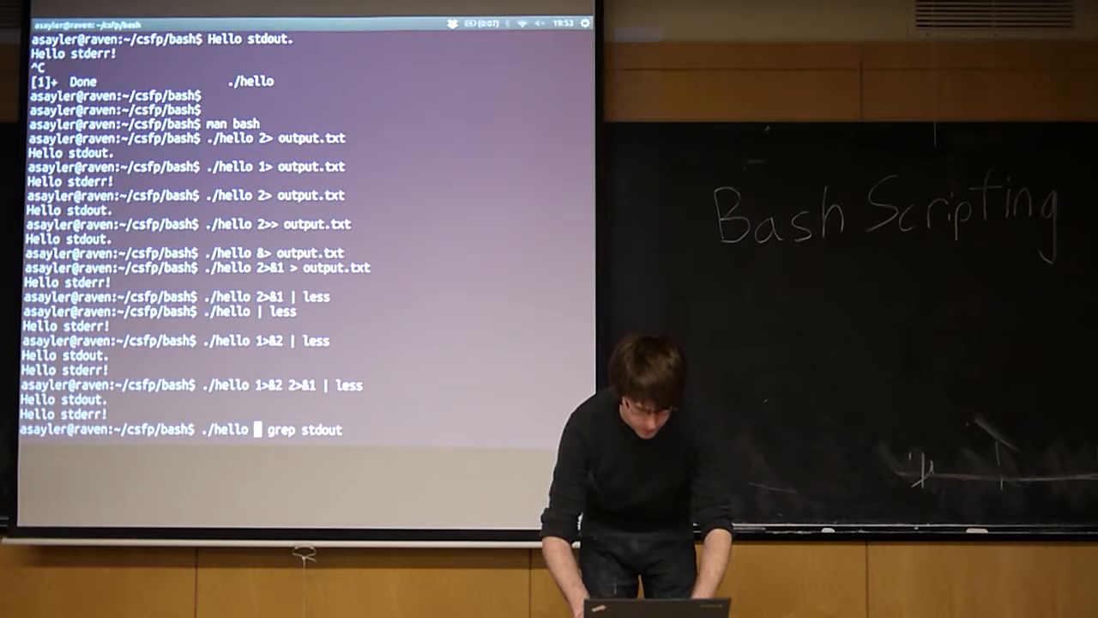
{"action": "type", "text": "2>&1"}
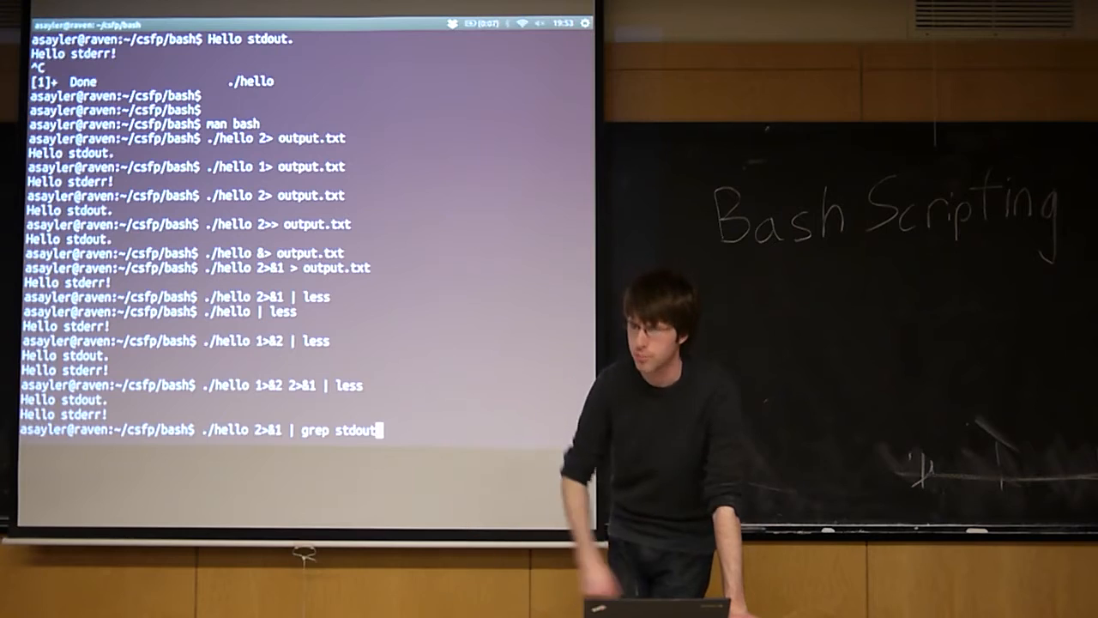
{"action": "key", "text": "Return"}
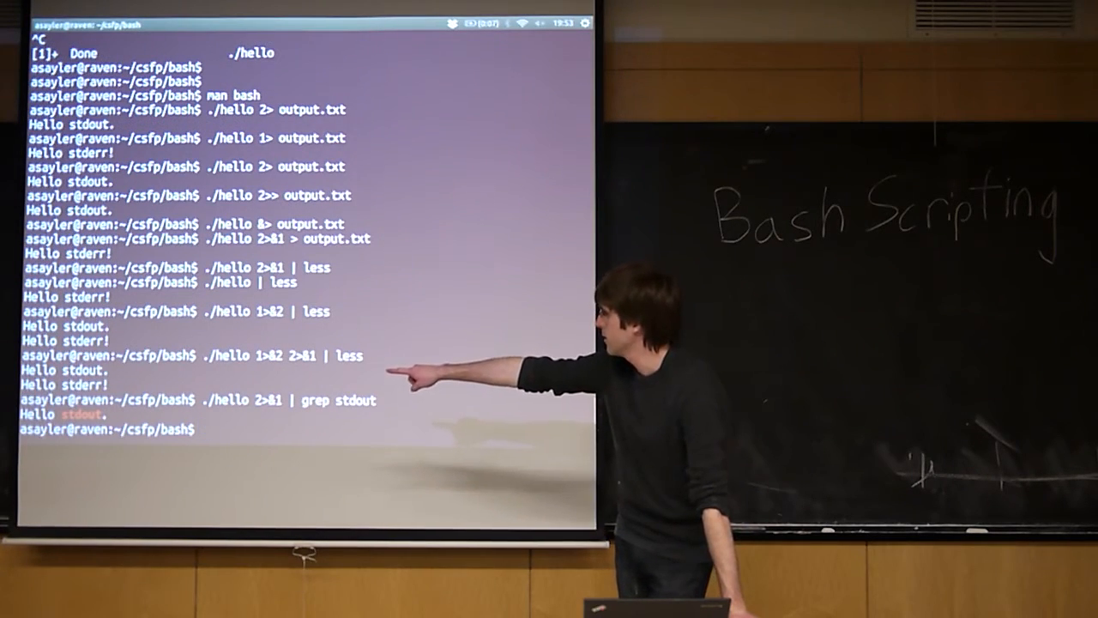
{"action": "type", "text": "./hello 2>&1 | grep stdout"}
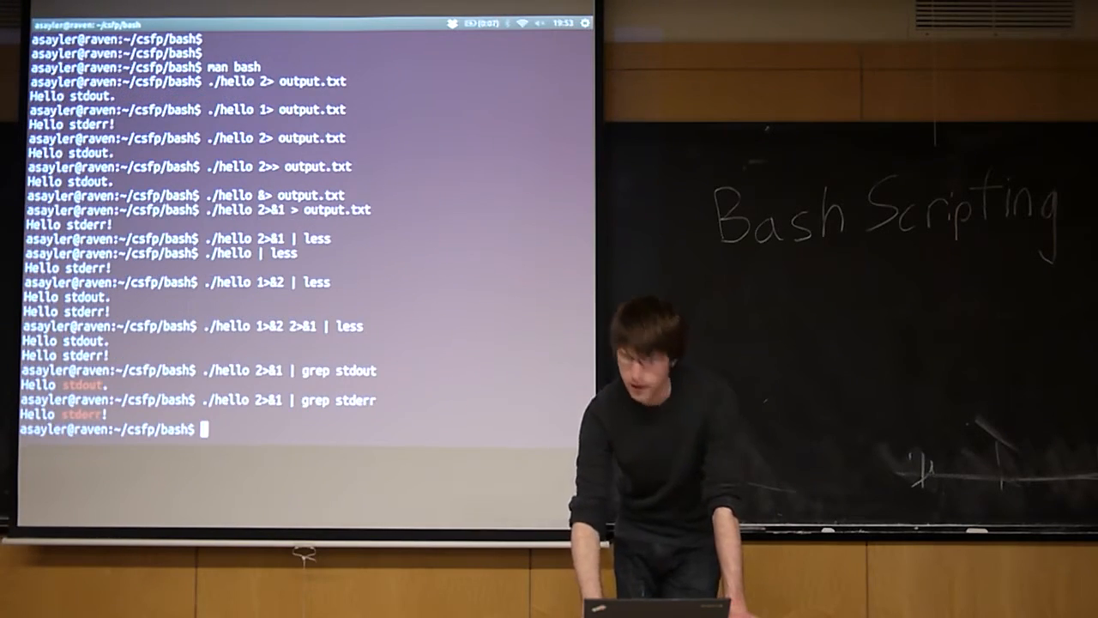
{"action": "type", "text": "./hello 2>&1 | grep Hello"}
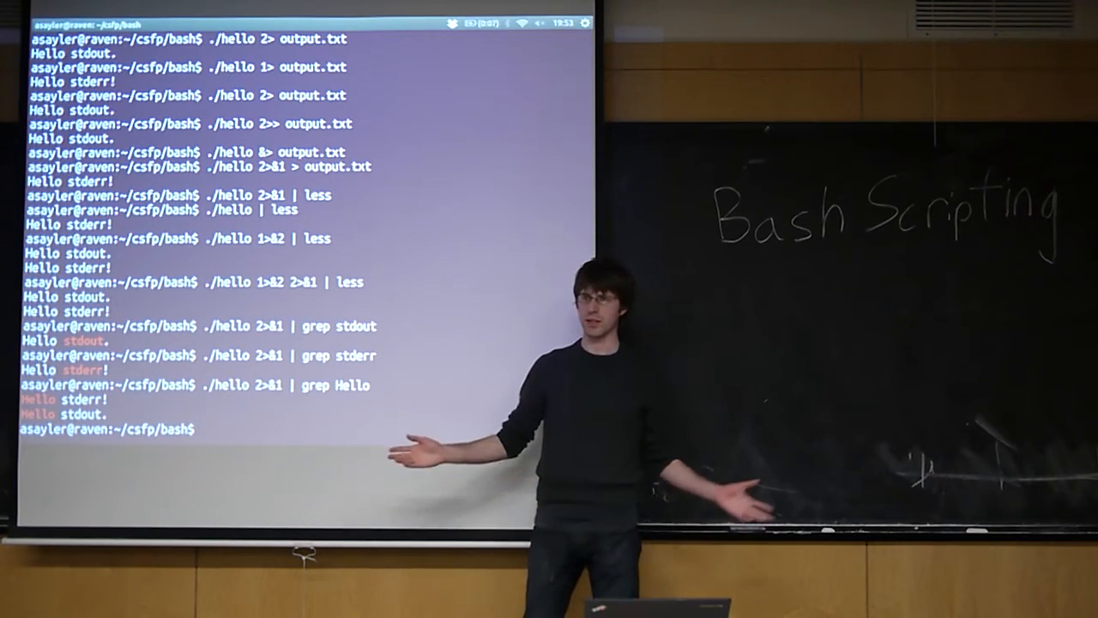
- Pipe cat hello.c into grep hello, then grep Hello to show the fprintf lines, then list files with ls
{"action": "type", "text": "cat hello"}
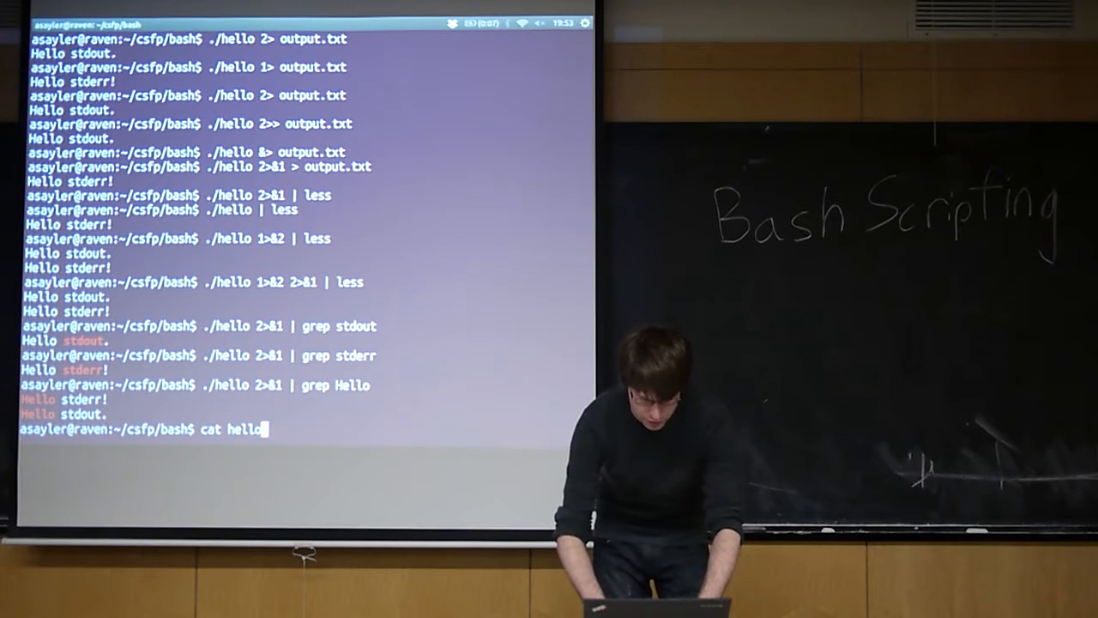
{"action": "type", "text": ".c |"}
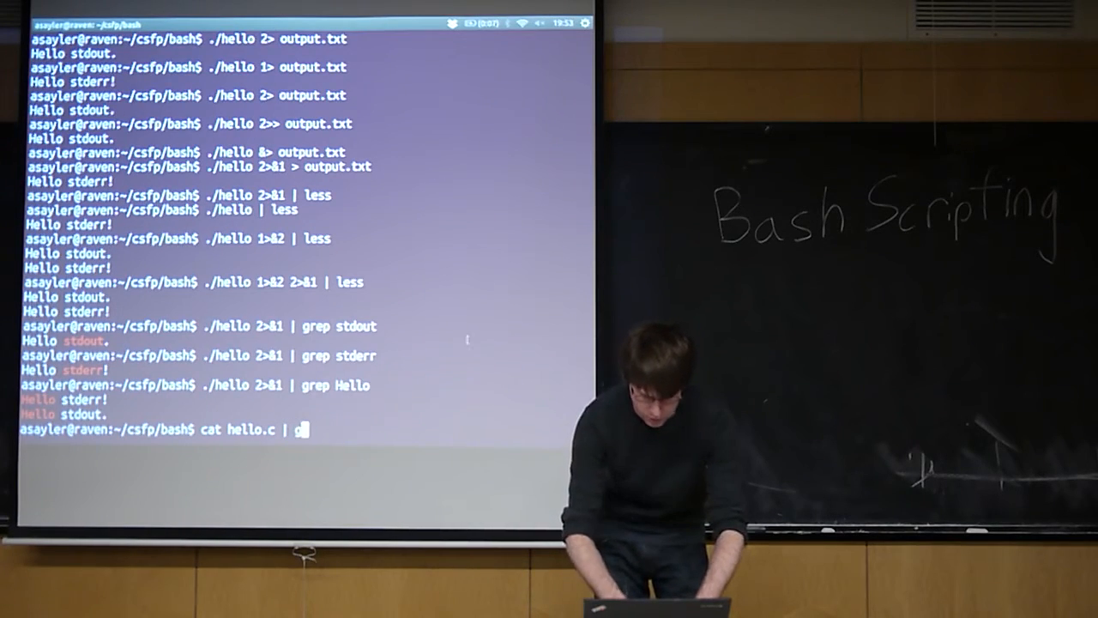
{"action": "type", "text": "grep he"}
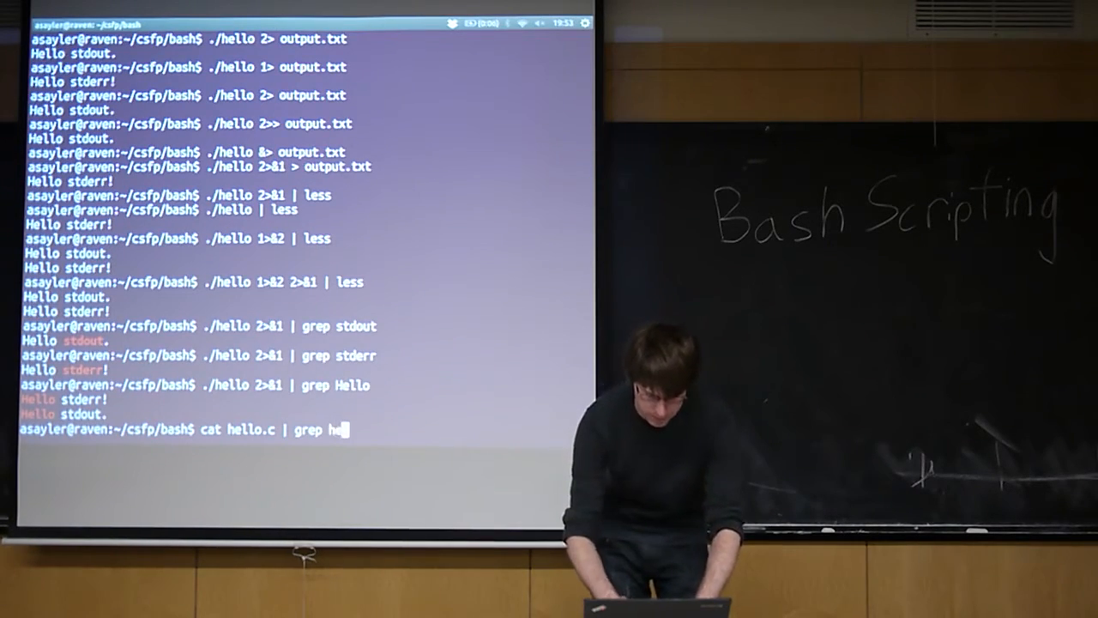
{"action": "type", "text": "llo"}
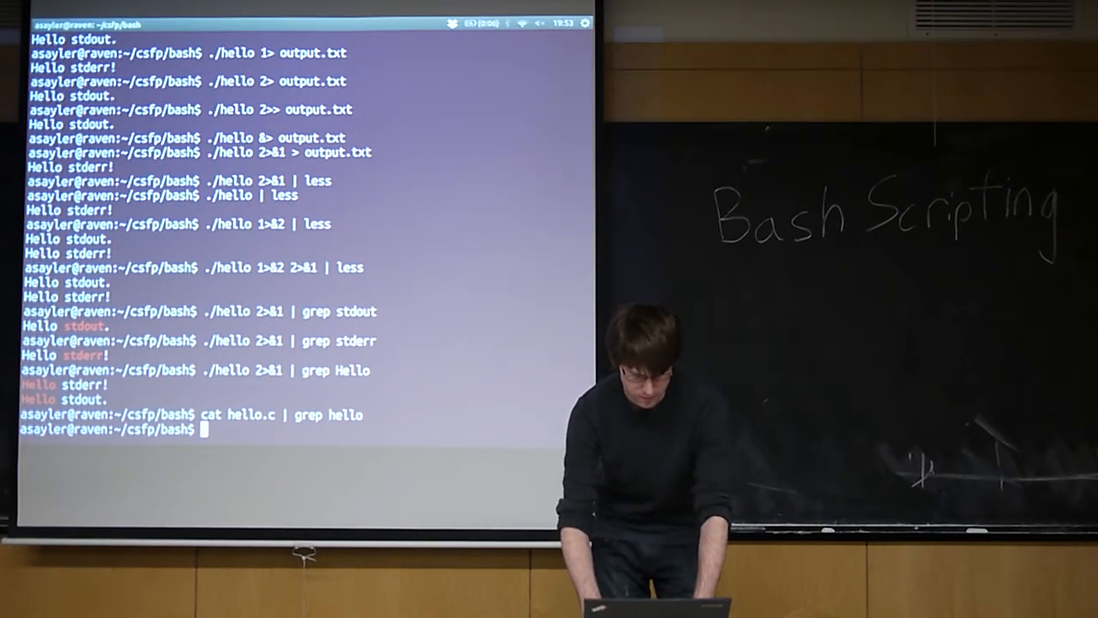
{"action": "type", "text": "cat hello.c | grep hello"}
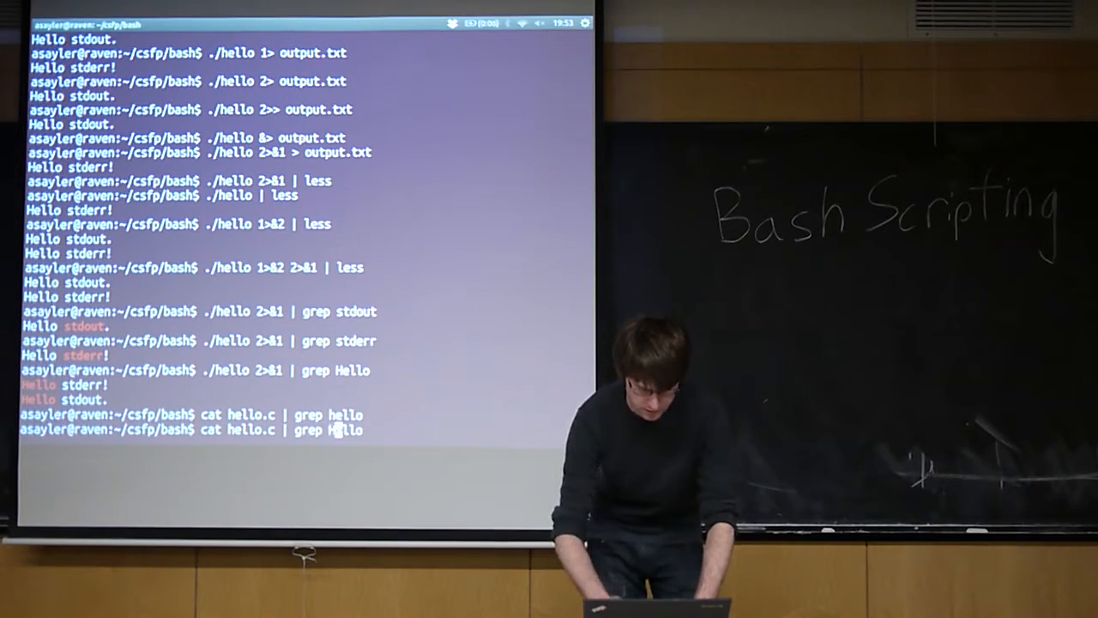
{"action": "key", "text": "Return"}
{"action": "type", "text": "~/"}
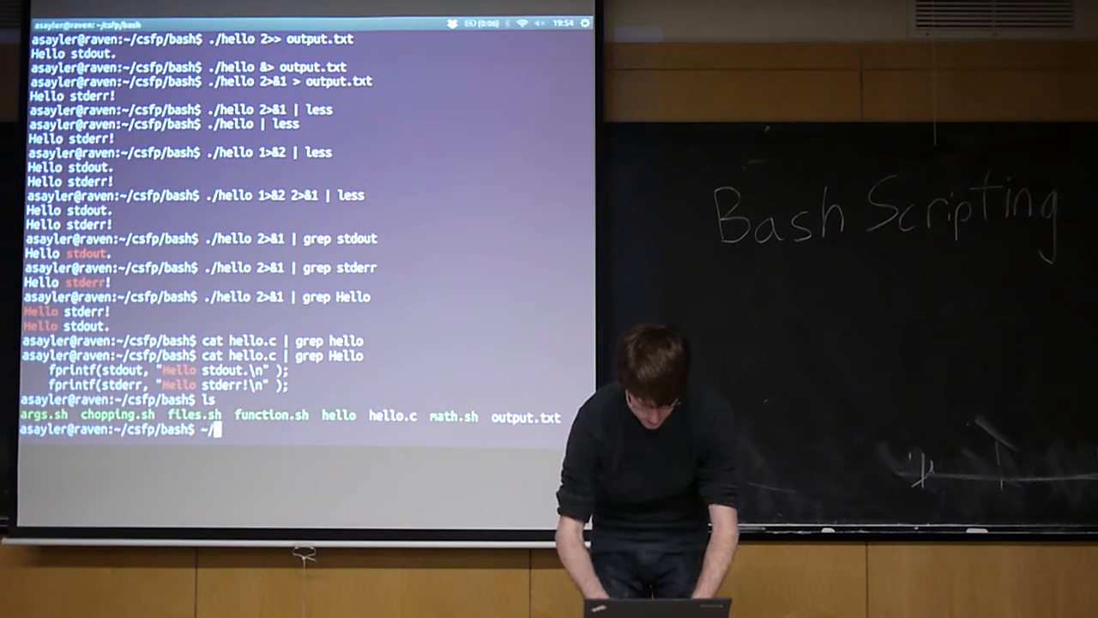
- Tab-complete ~/ to list the home folder's entries, then print the numbered history
{"action": "type", "text": ".h"}
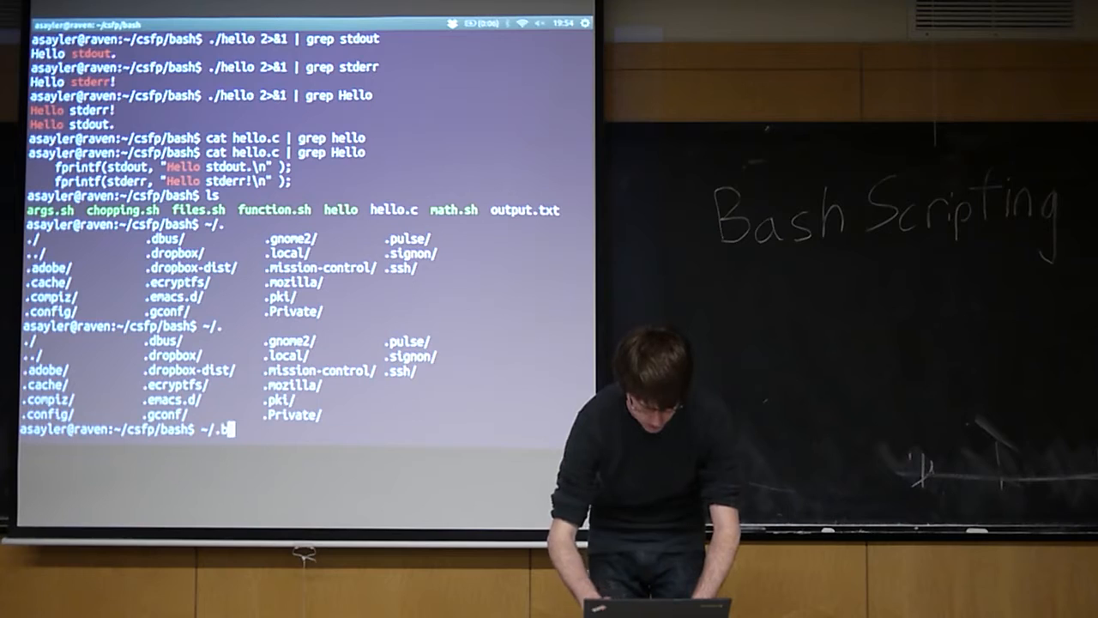
{"action": "type", "text": "a"}
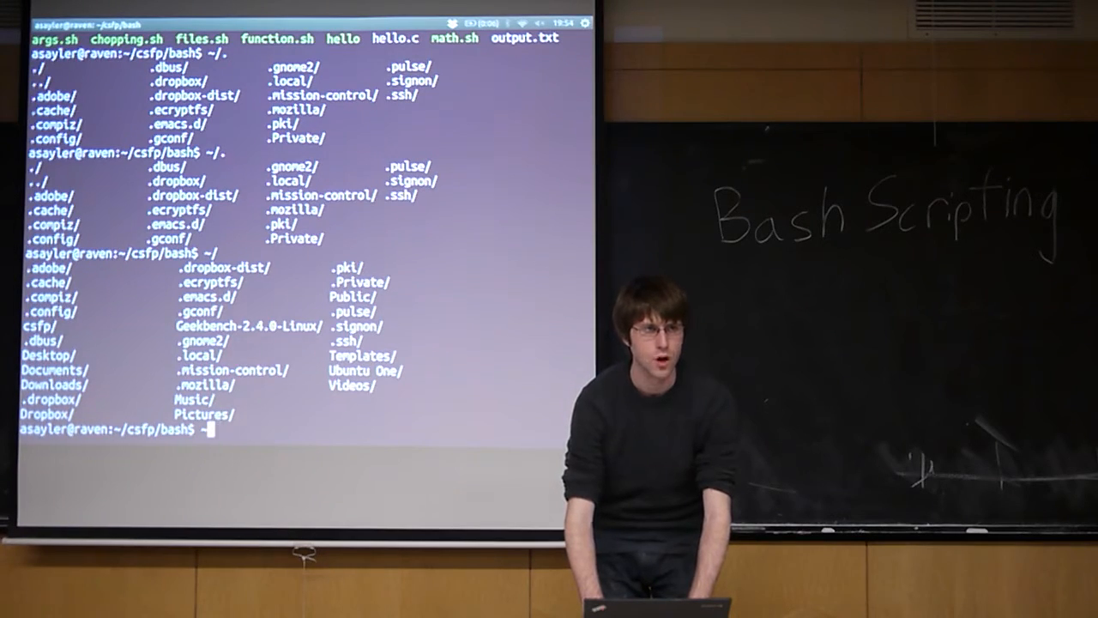
{"action": "type", "text": "history |"}
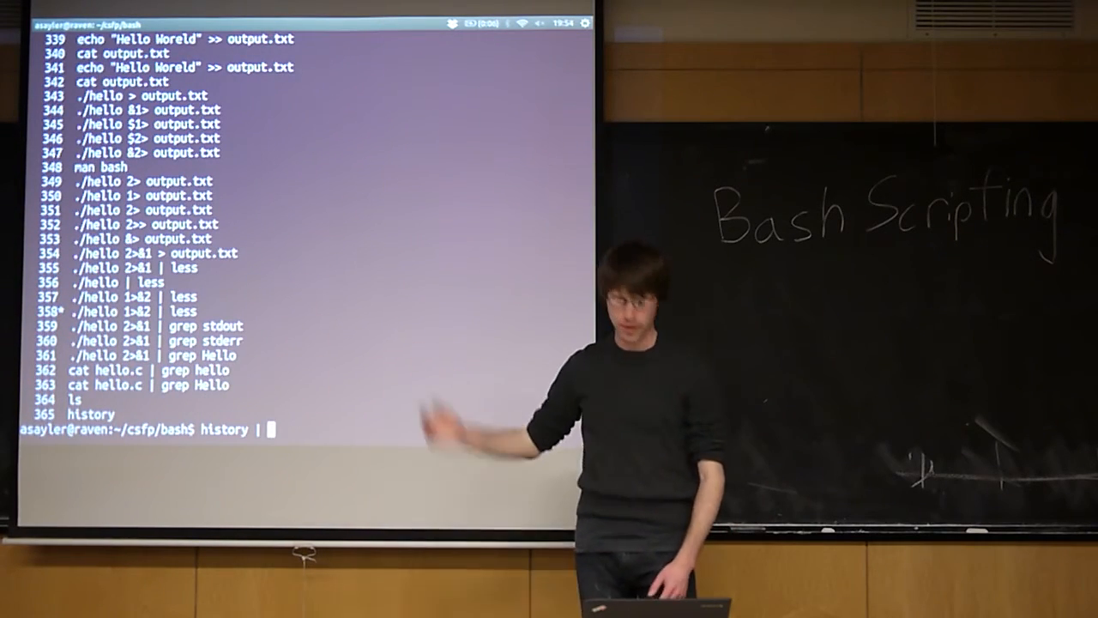
- Pipe history into grep 2>&1 unquoted (usage error), then grep "2>&1" quoted to list matches
{"action": "type", "text": "grep"}
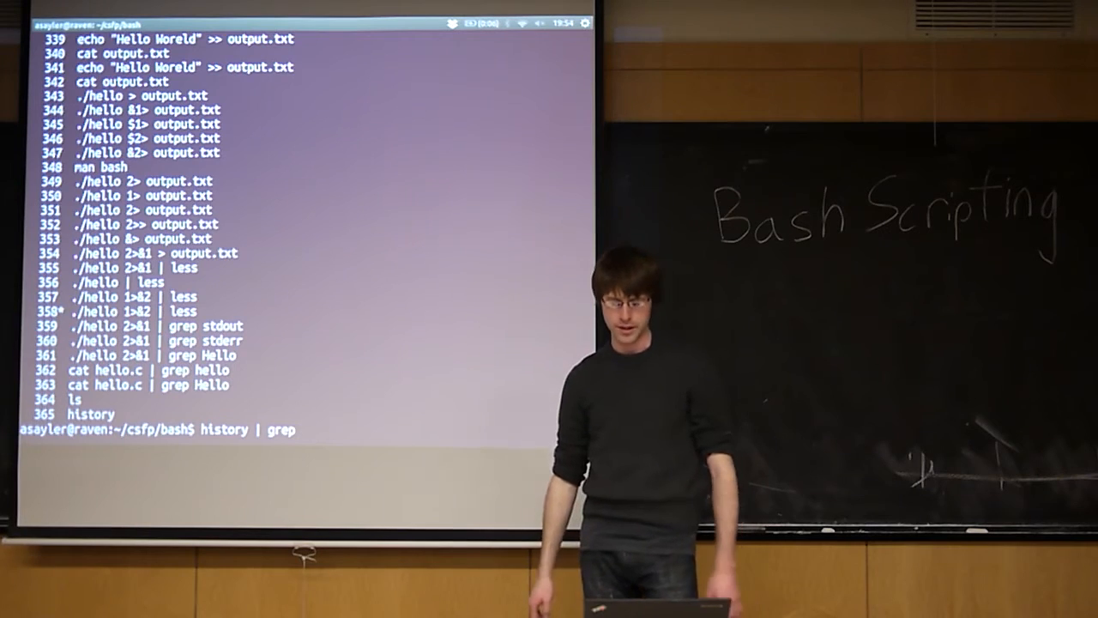
{"action": "type", "text": "2"}
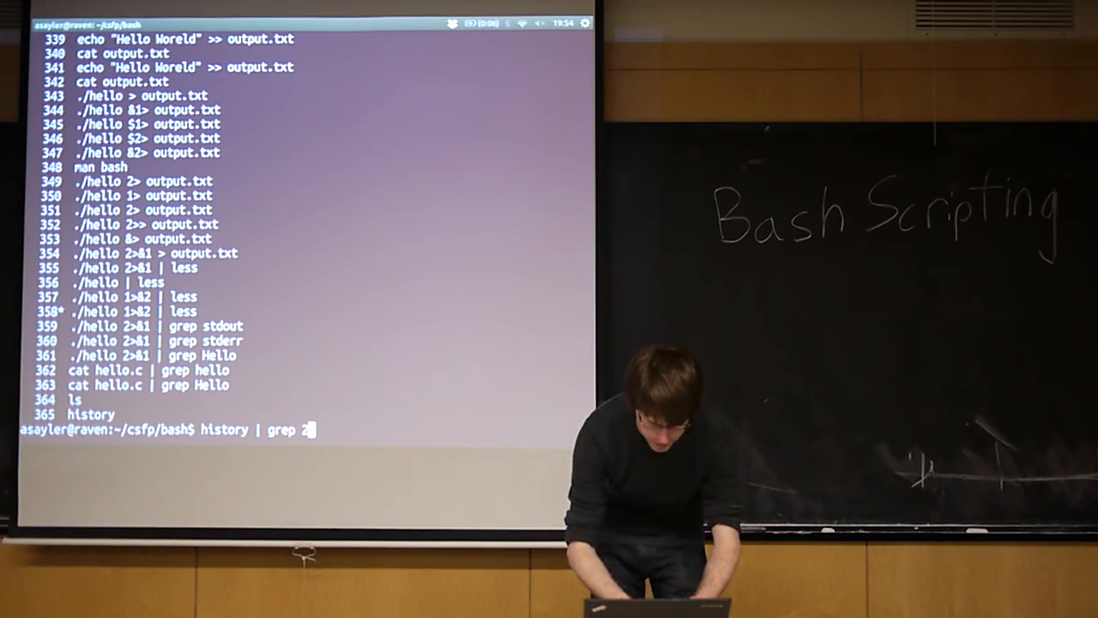
{"action": "type", "text": "1"}
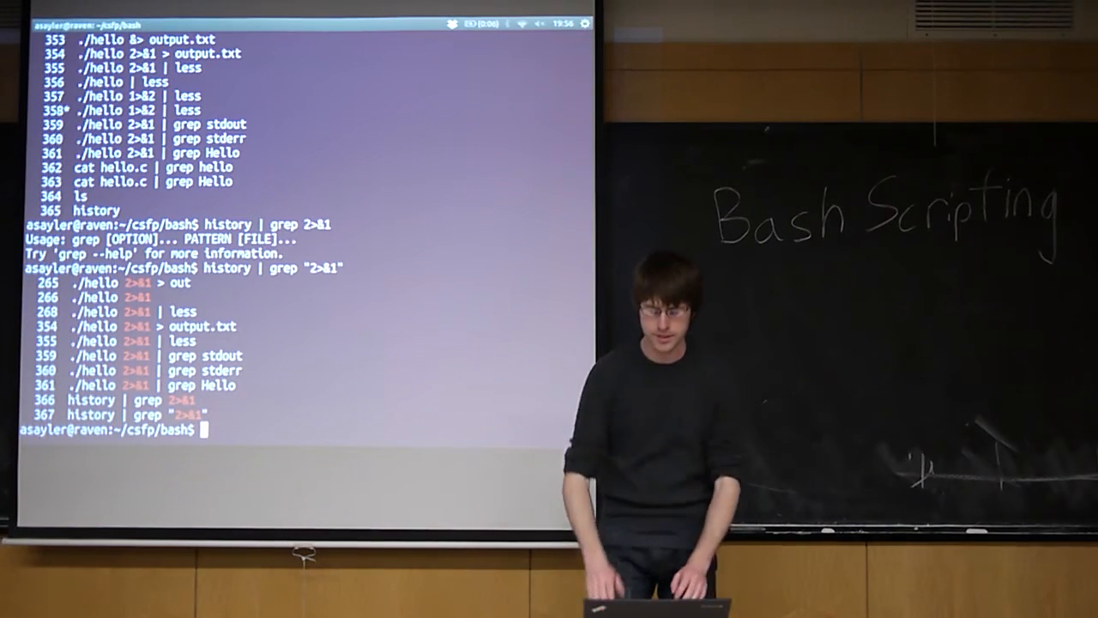
- Chain | grep std onto history | grep "2>&1" to keep only the stdout and stderr greps
{"action": "type", "text": "history | grep \"2>&1\""}
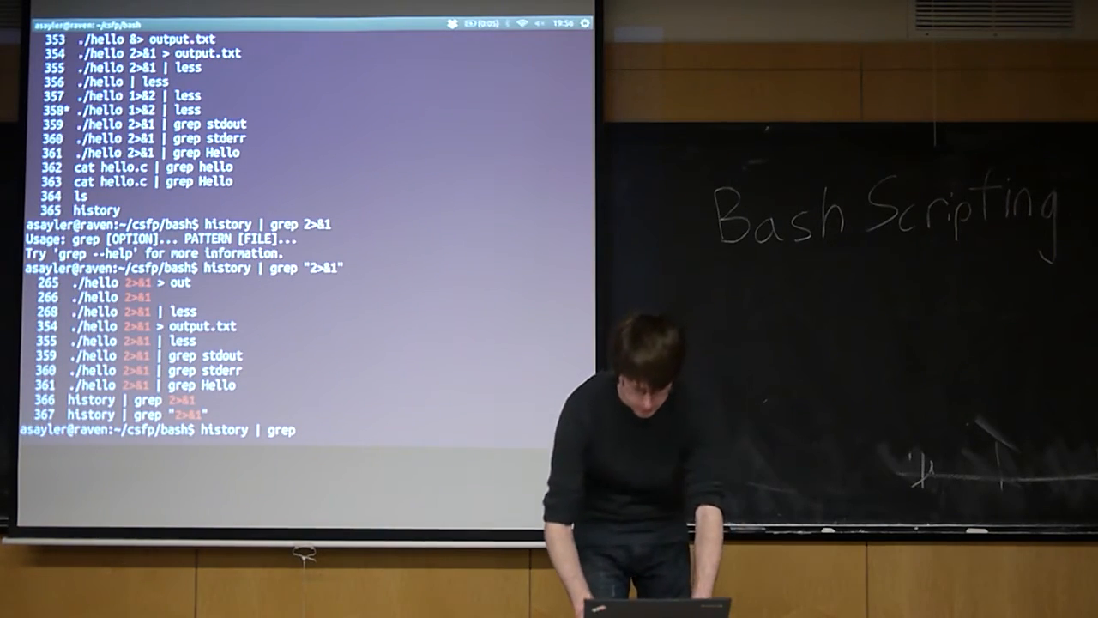
{"action": "type", "text": "2>&1 | grep std"}
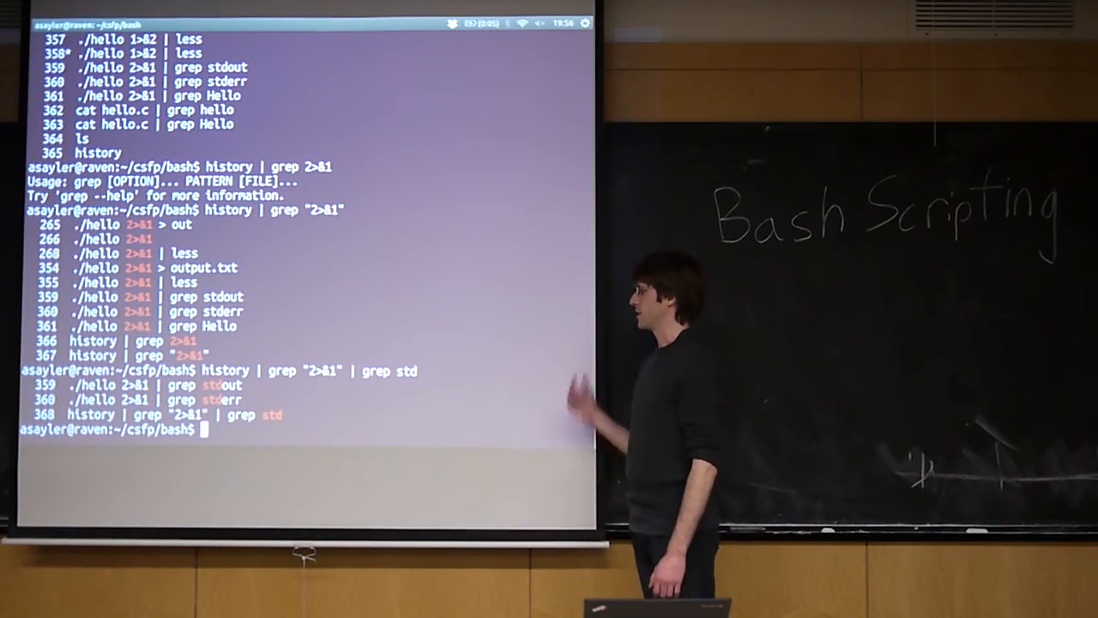
- Pipe the std history matches through sort, then sort -r, then begin appending tail
{"action": "type", "text": "history | grep \"2>&1\" | grep std"}
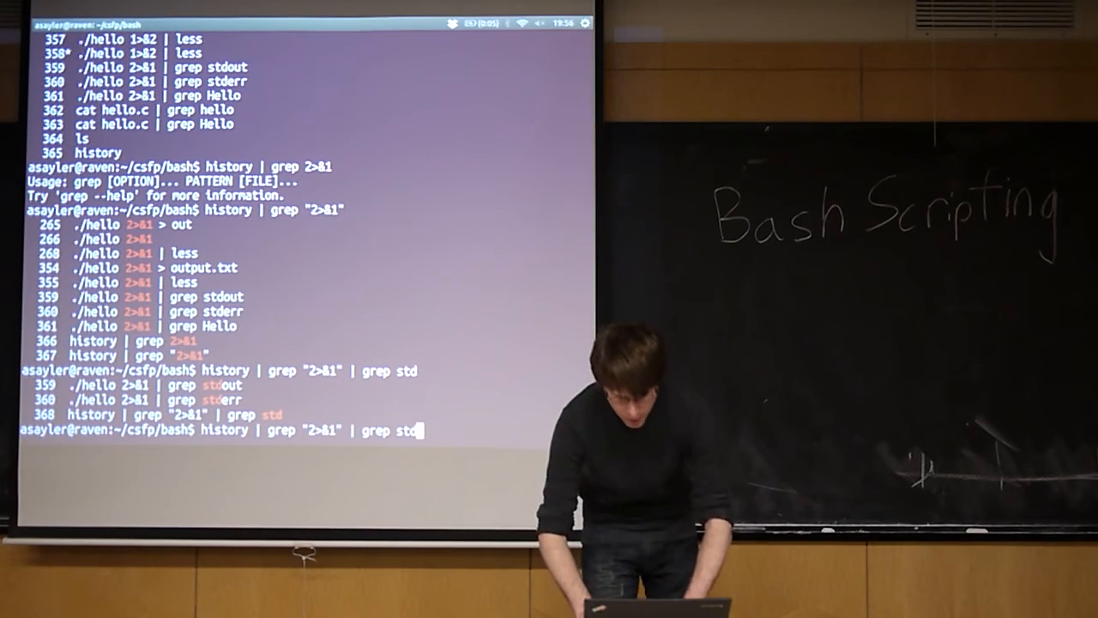
{"action": "type", "text": "| sort"}
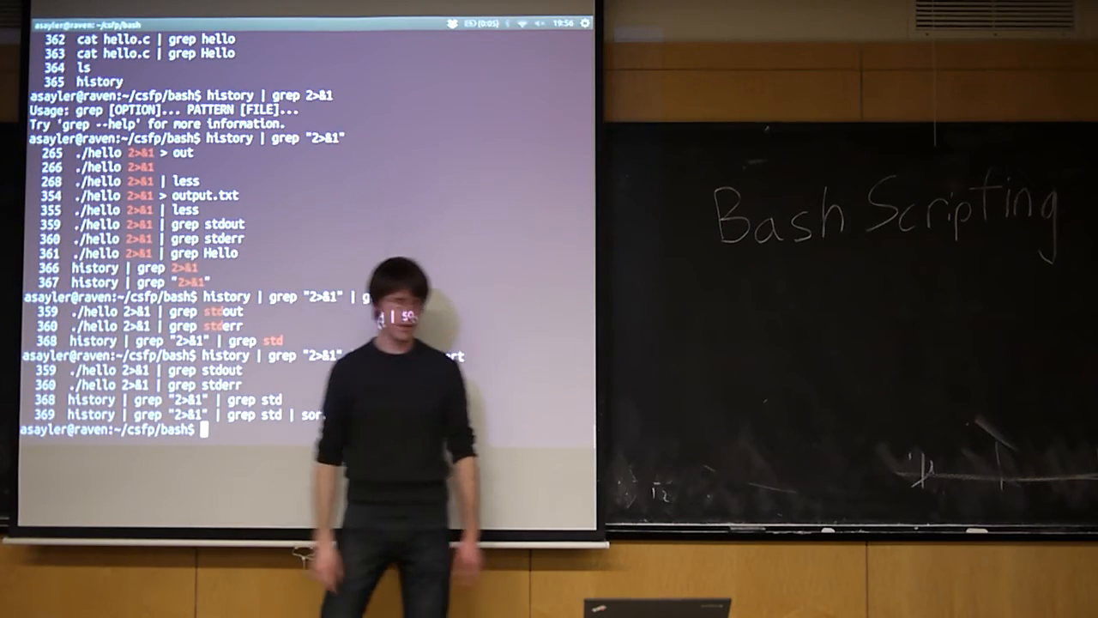
{"action": "type", "text": "| sort -r |"}
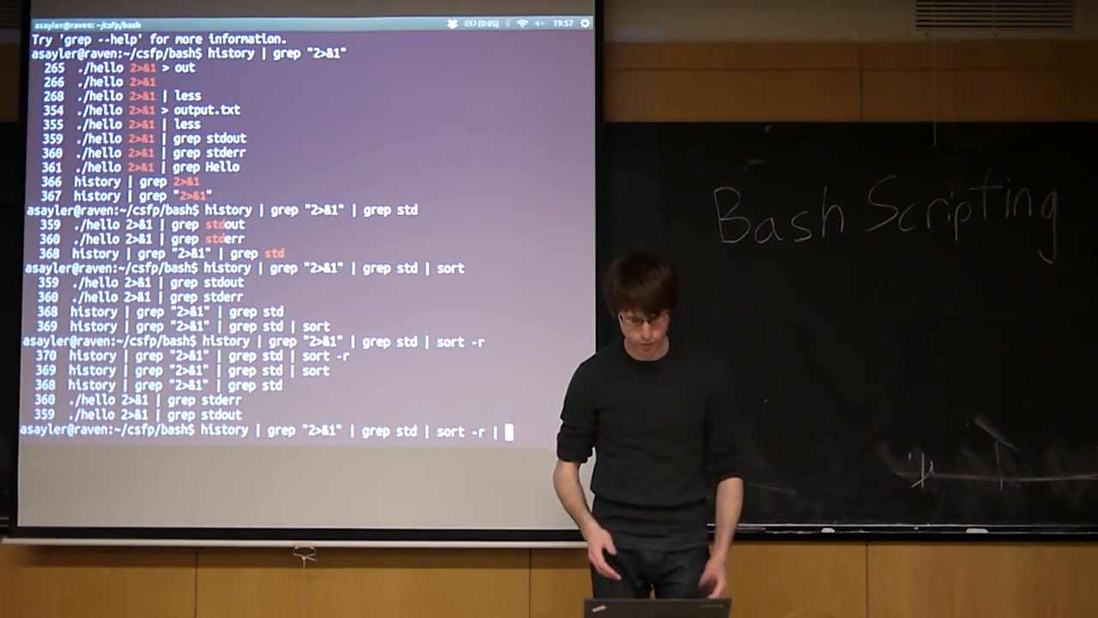
{"action": "type", "text": "tail"}
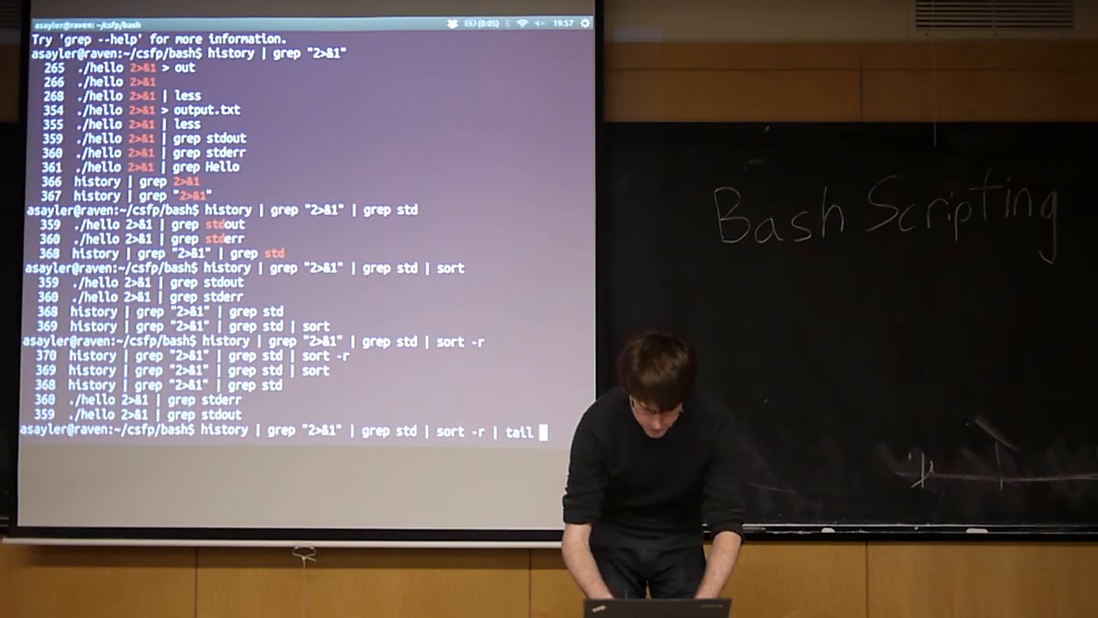